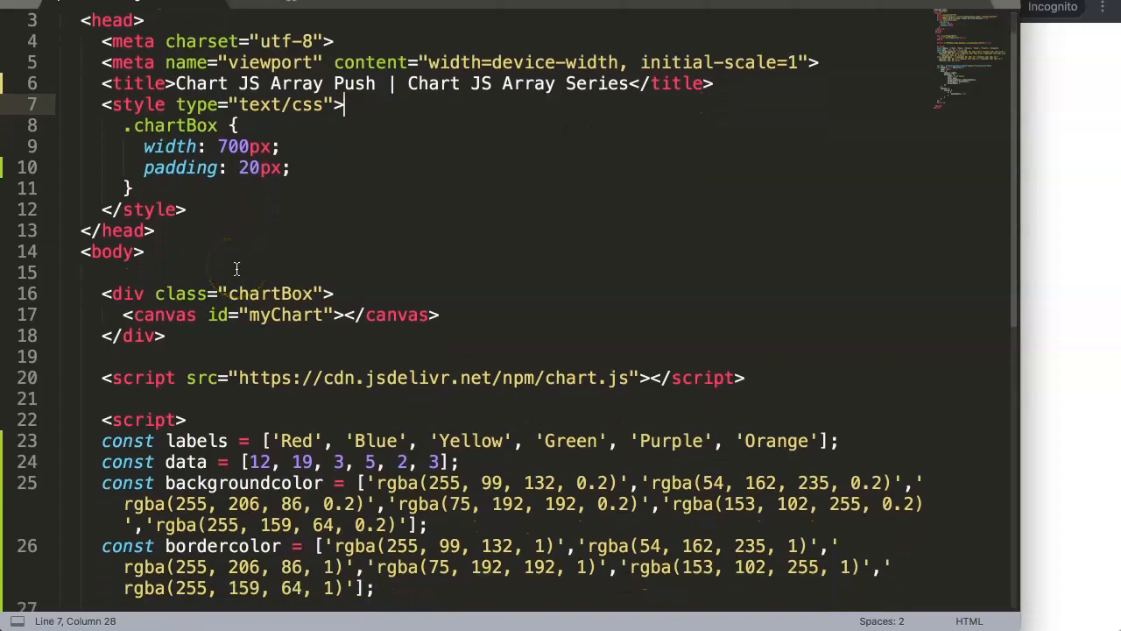
Review the Push title, labels and data arrays, colour arrays and chart creation code
double_click(354, 84)
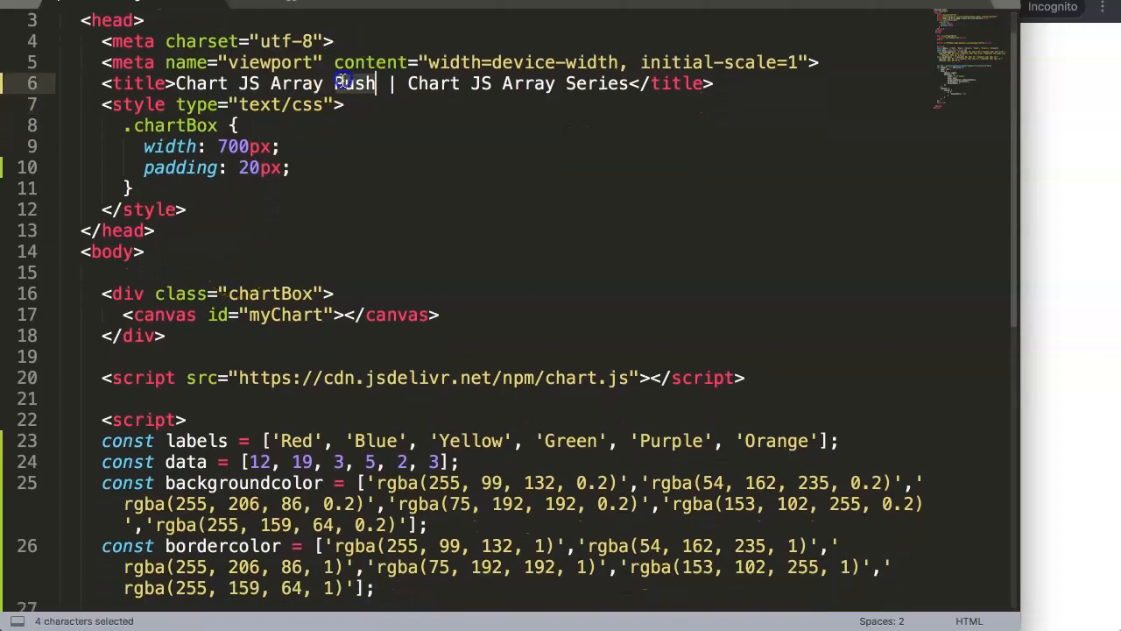
scroll(down, 3)
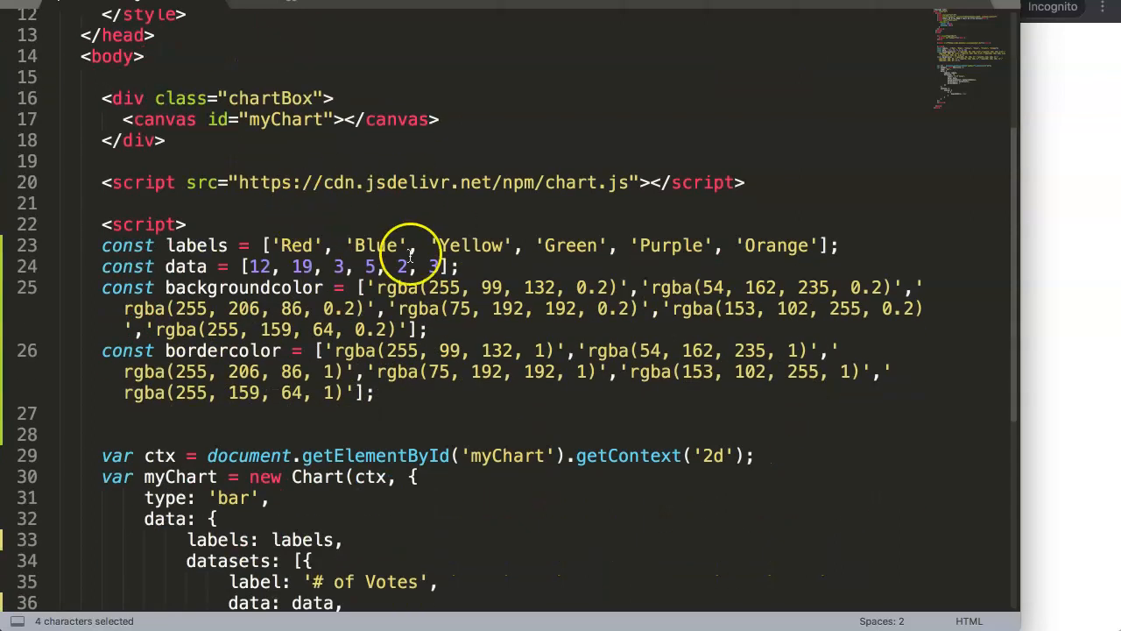
click(118, 245)
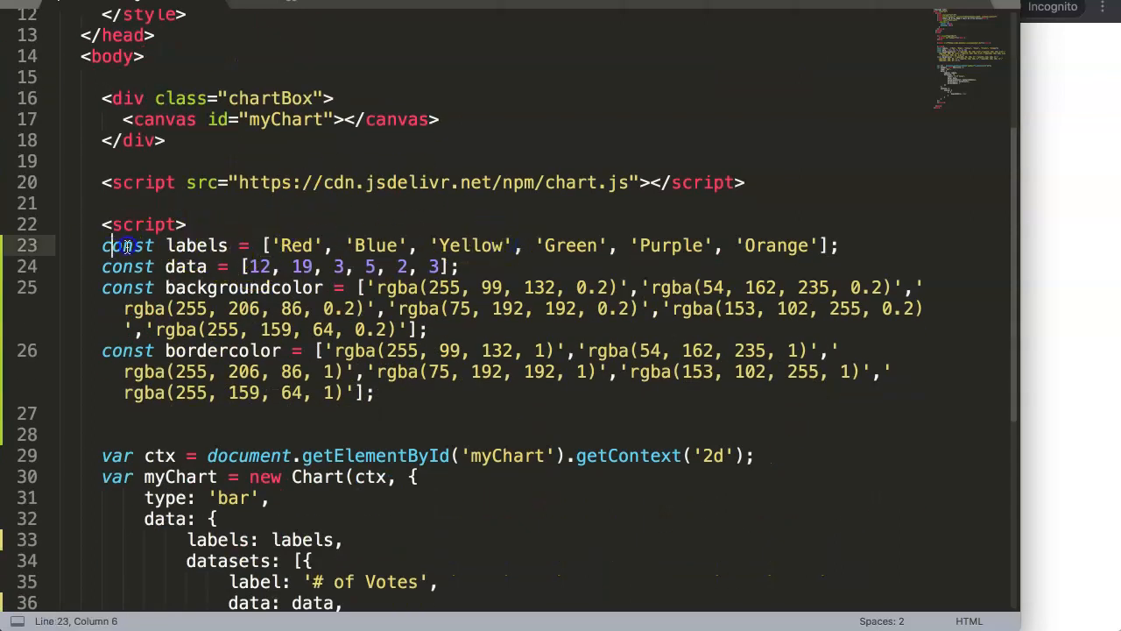
click(254, 246)
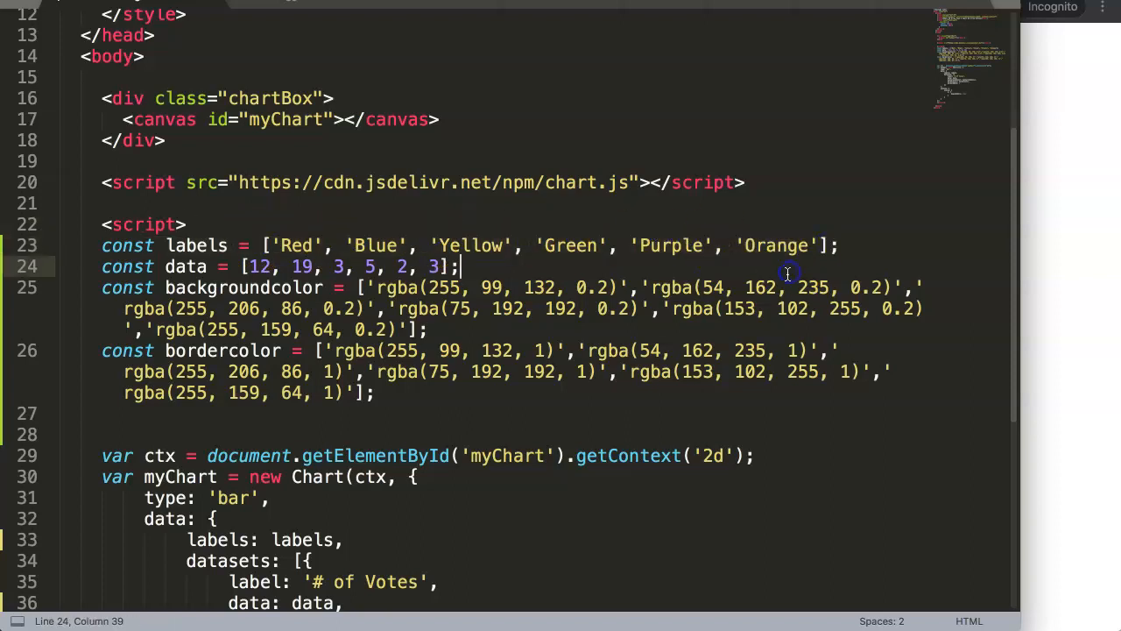
mouse_move(968, 254)
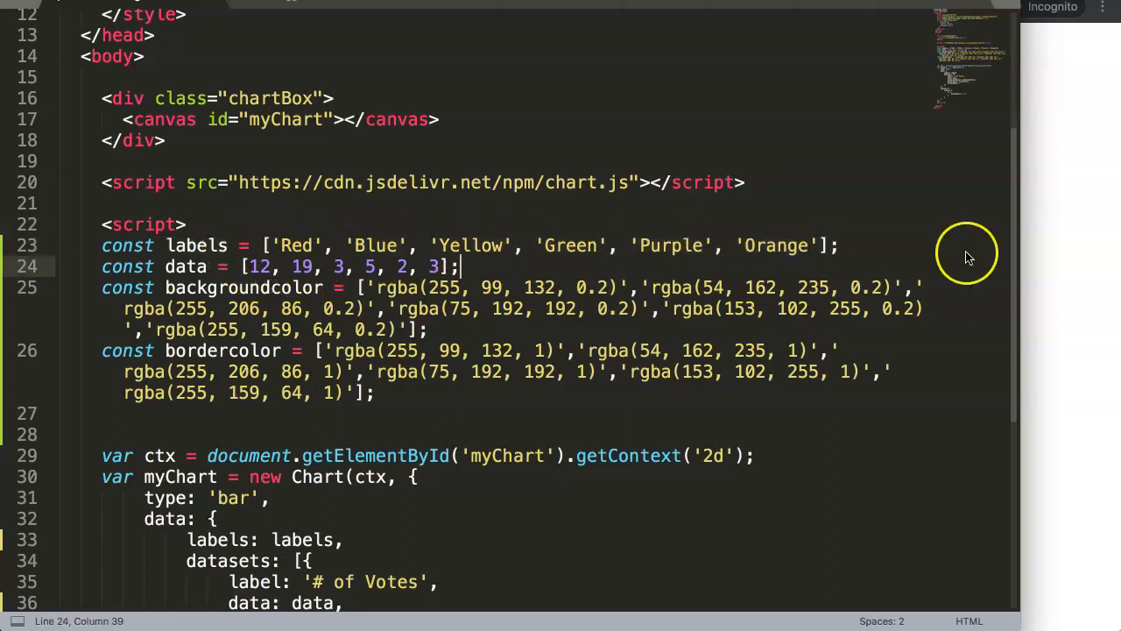
click(820, 246)
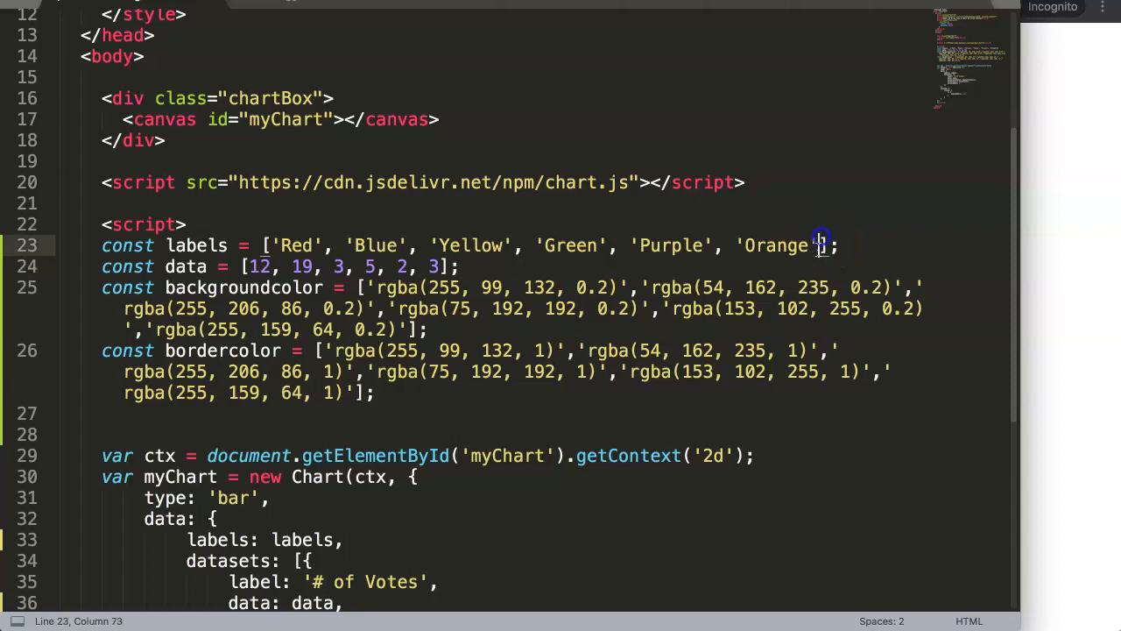
mouse_move(799, 278)
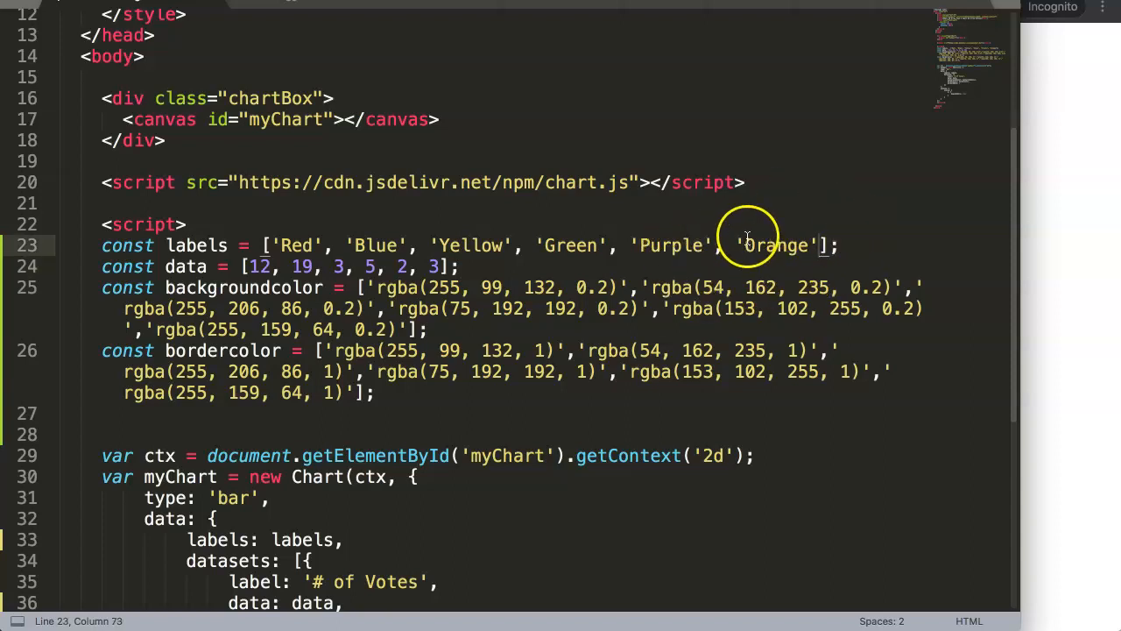
scroll(down, 3)
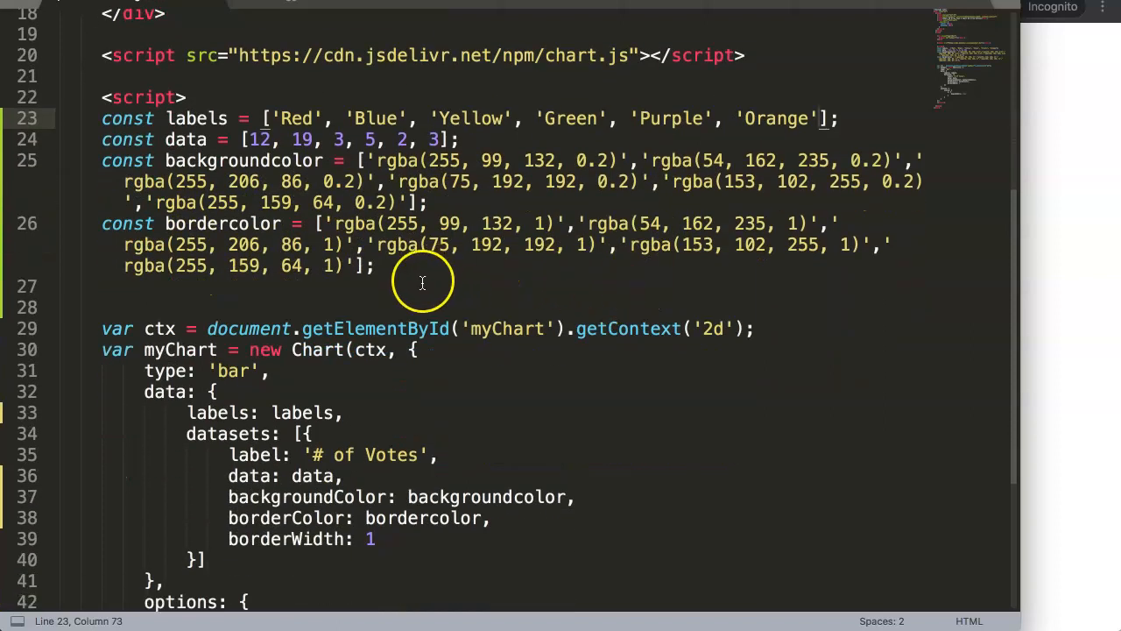
click(403, 286)
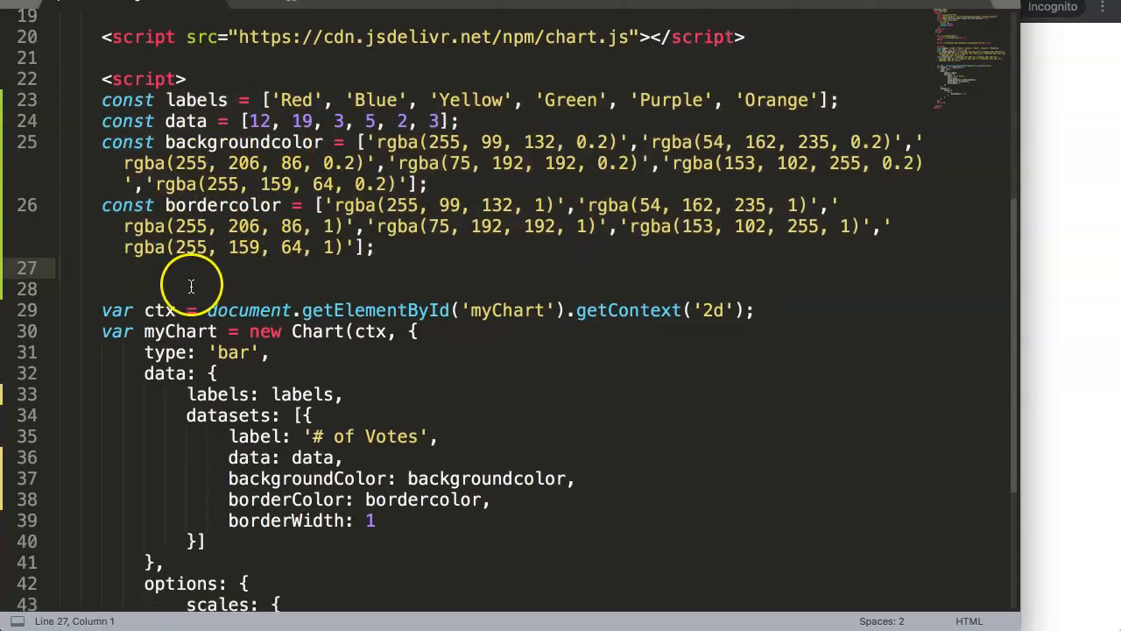
scroll(down, 3)
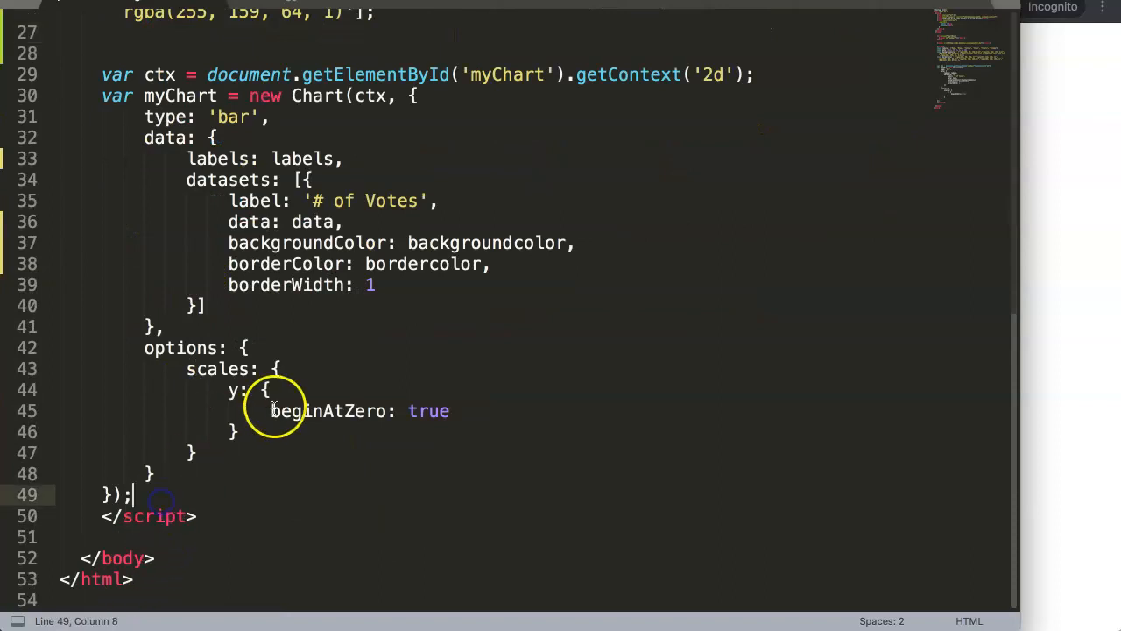
drag(131, 495, 215, 472)
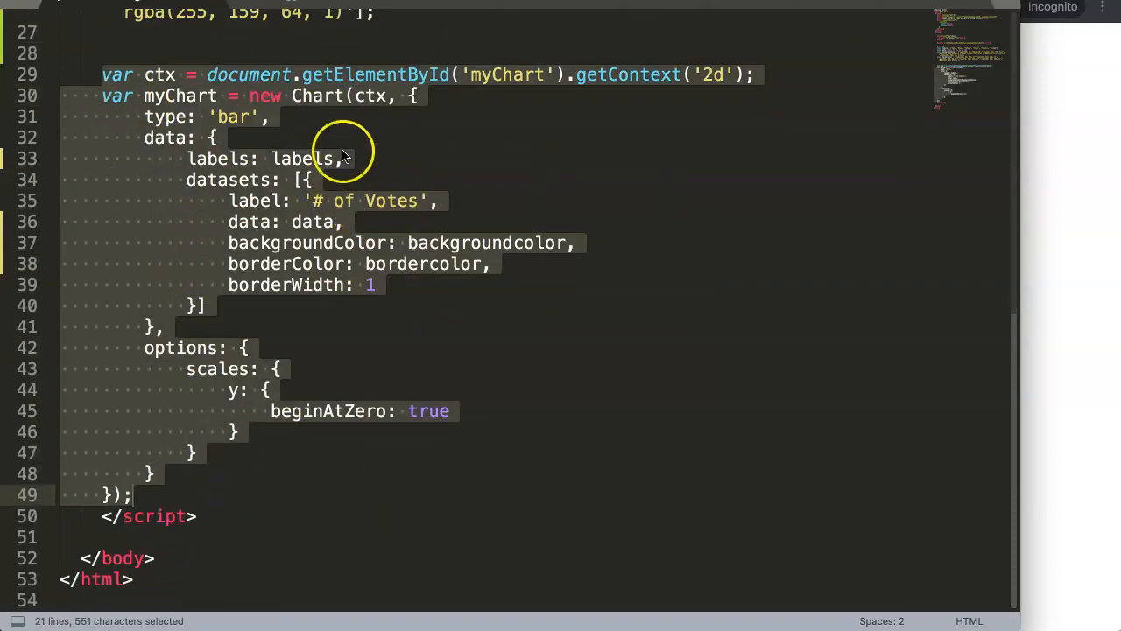
mouse_move(486, 100)
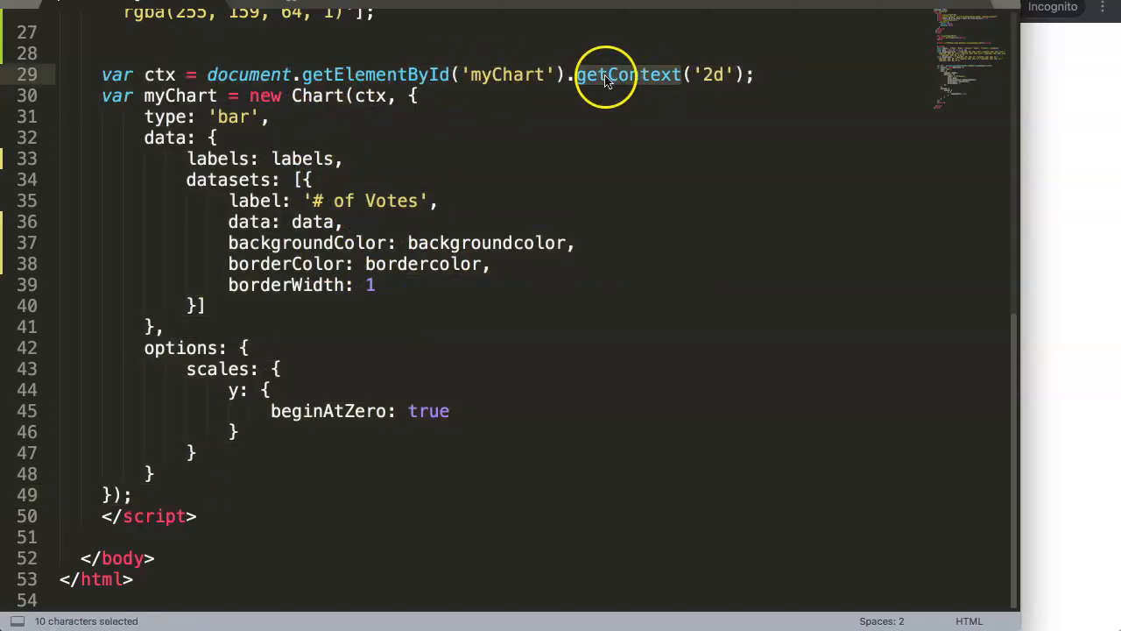
mouse_move(653, 92)
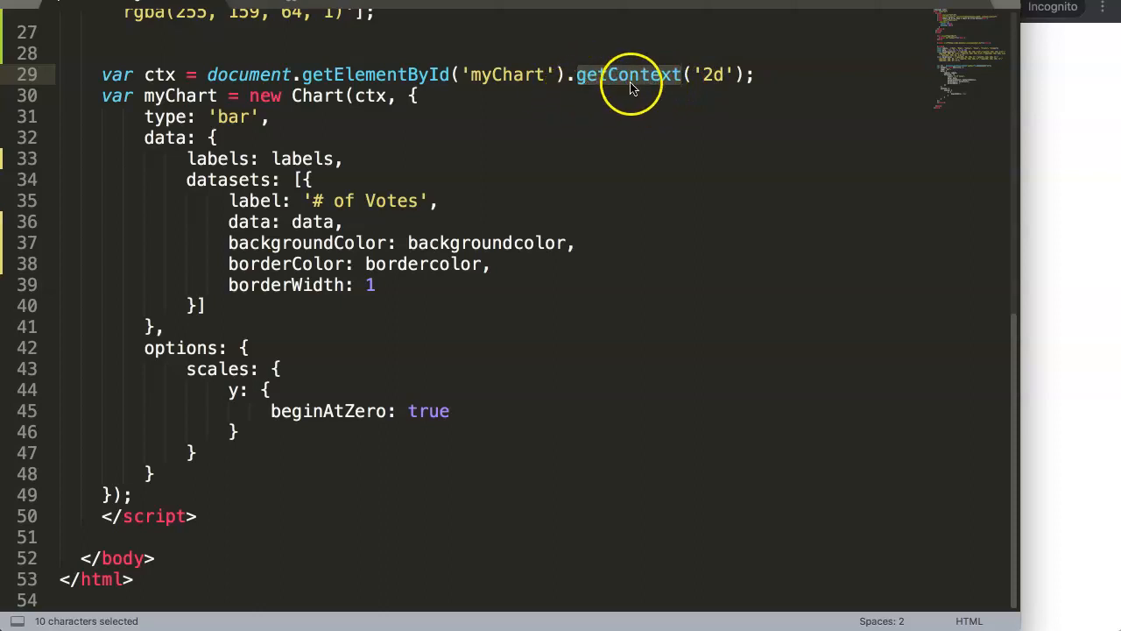
click(541, 242)
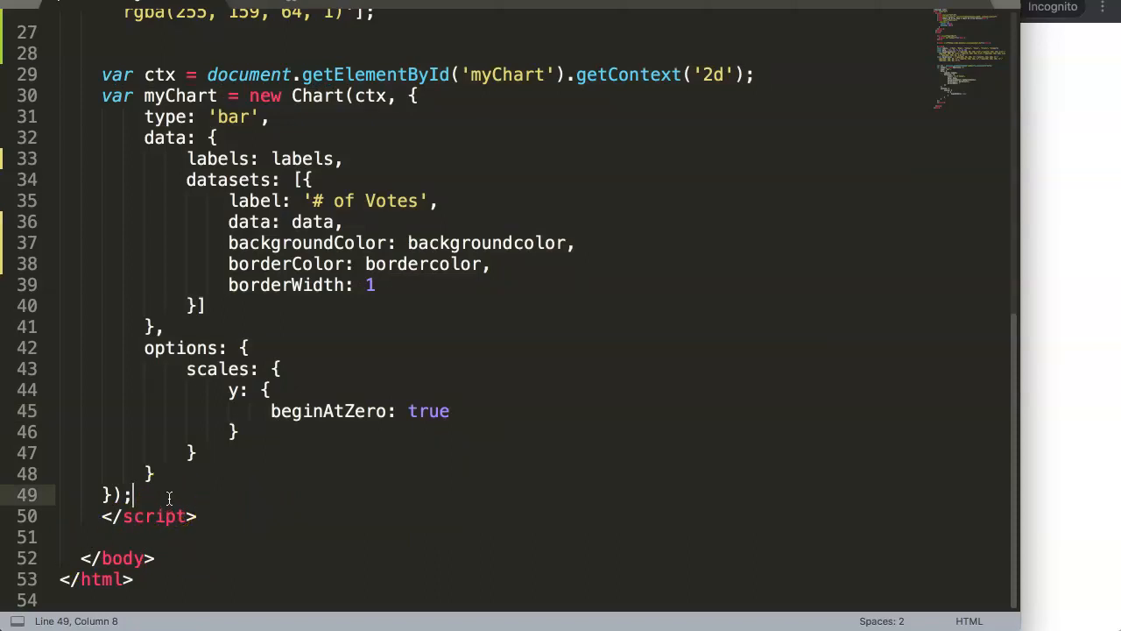
Write labels.push('Black'); on new line 28 below the colour arrays
scroll(up, 3)
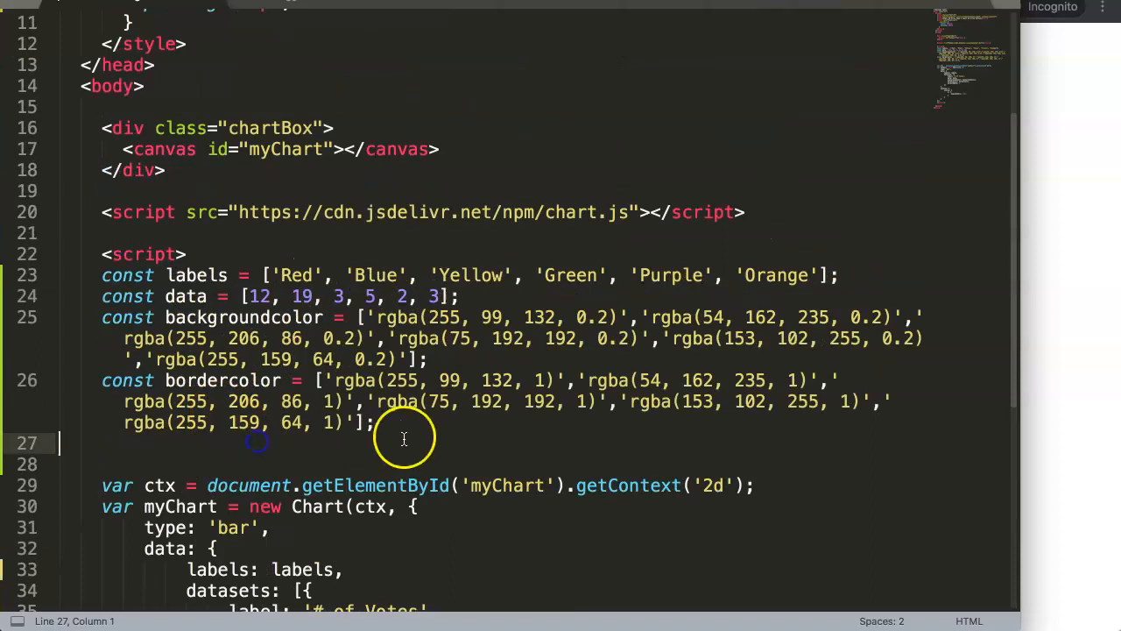
key(enter)
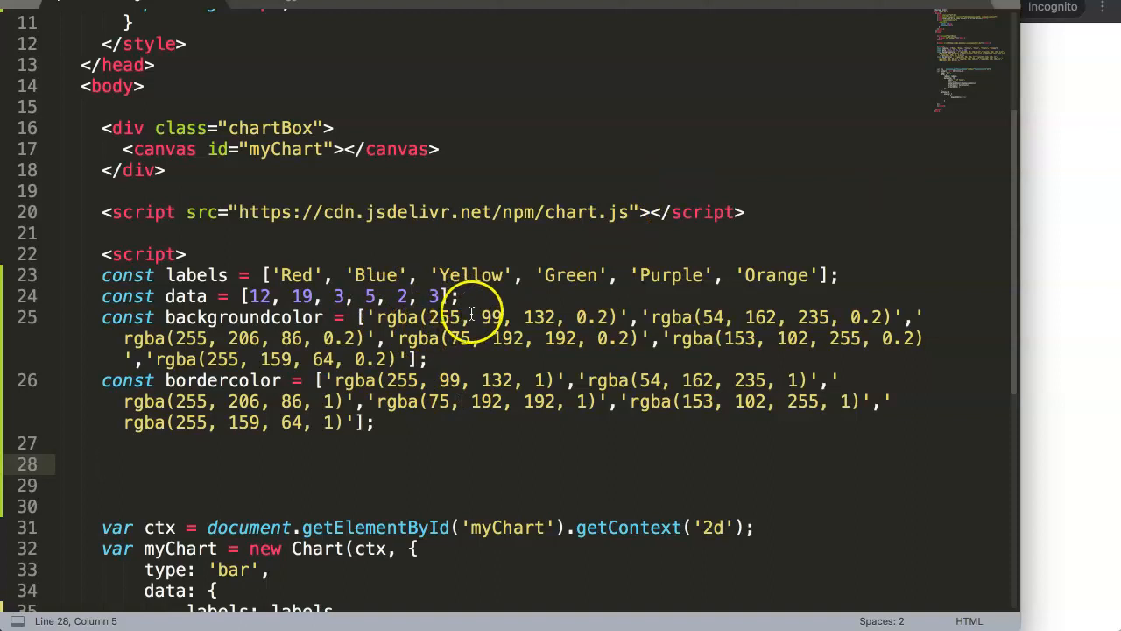
double_click(196, 275)
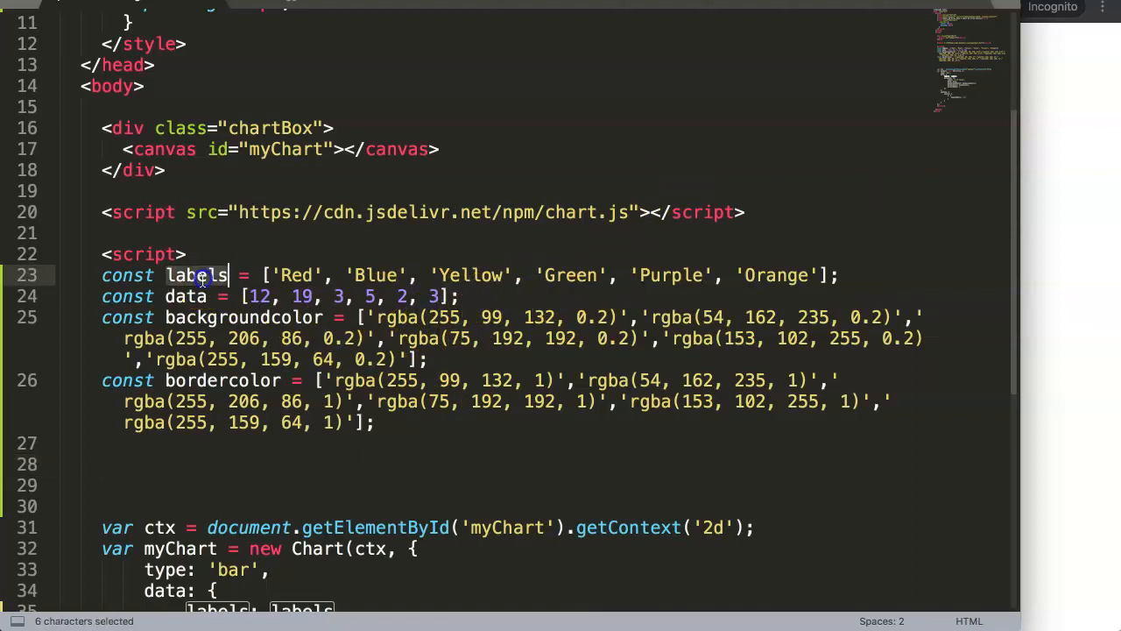
key(ctrl+c)
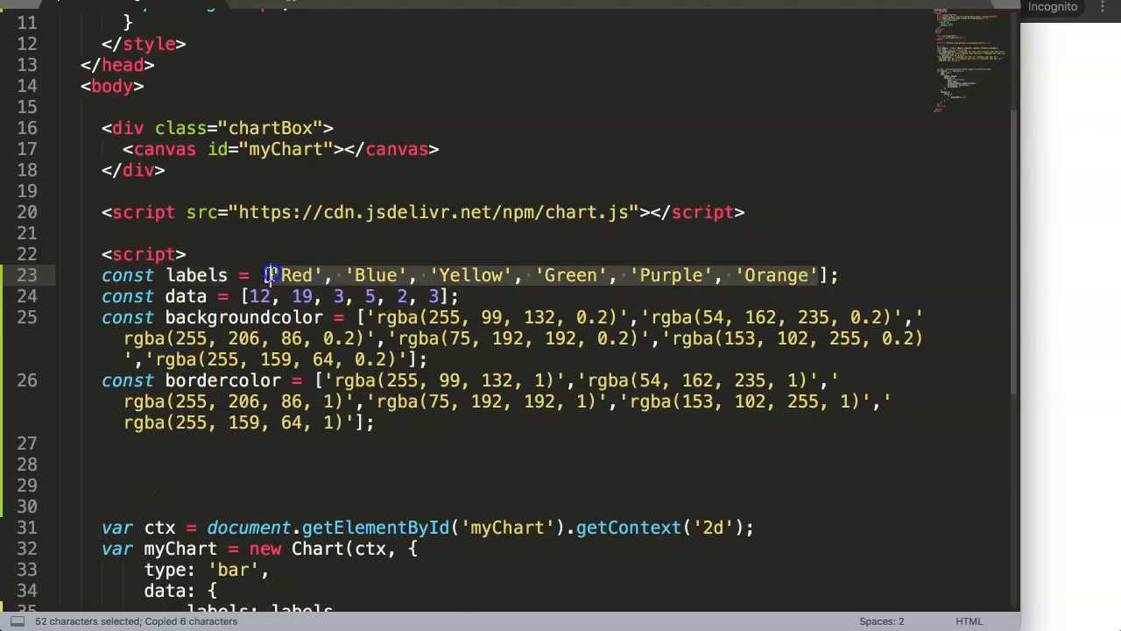
click(822, 274)
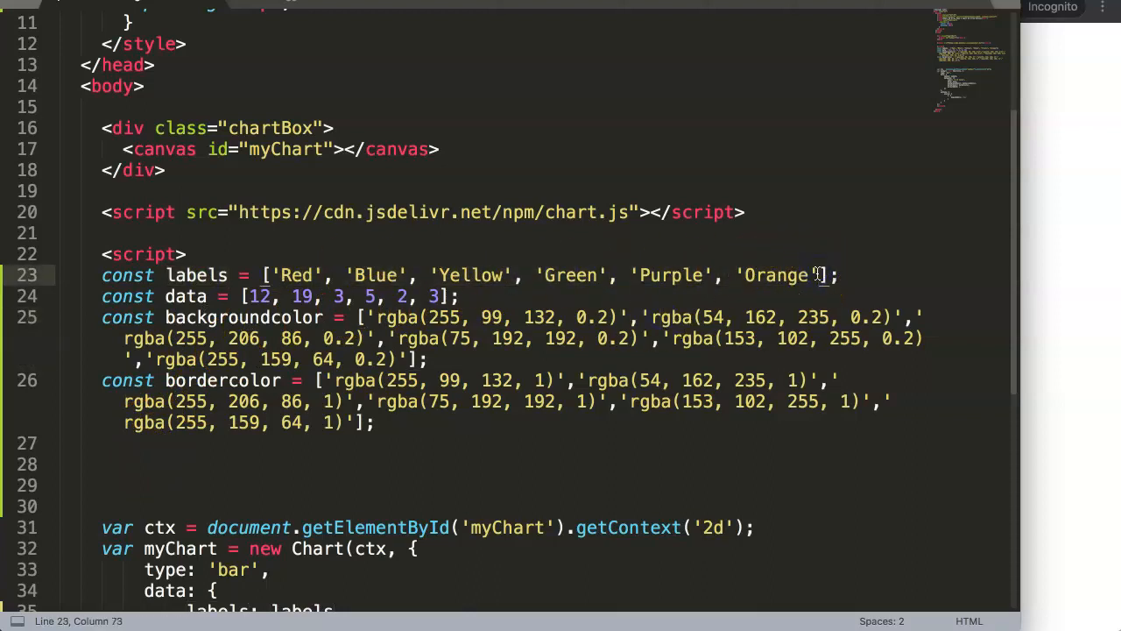
click(232, 464)
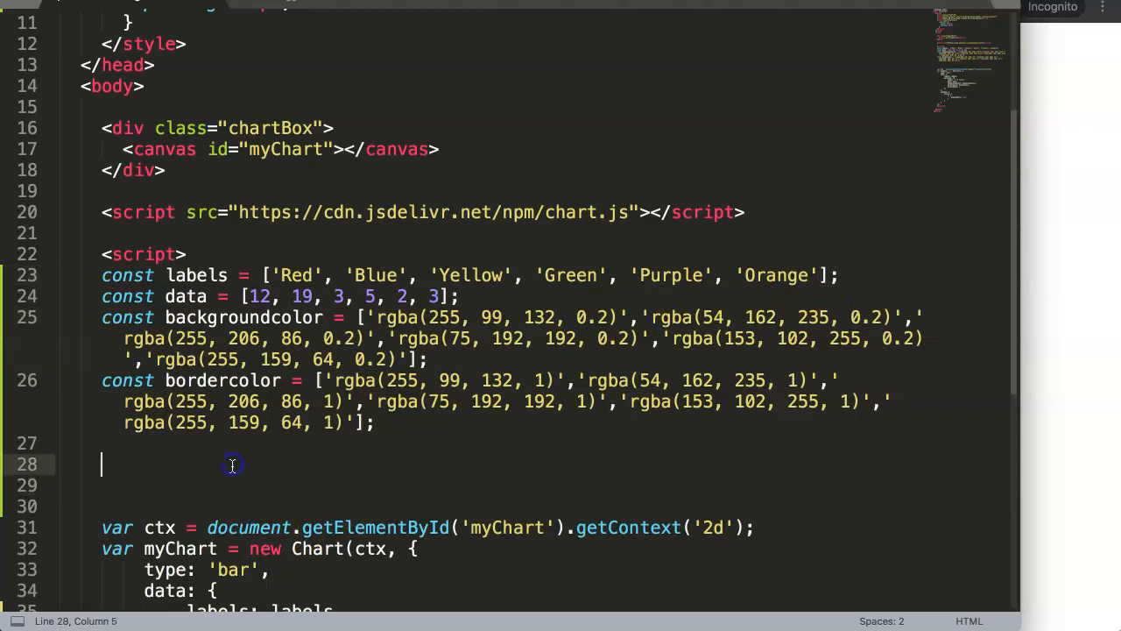
text(labels)
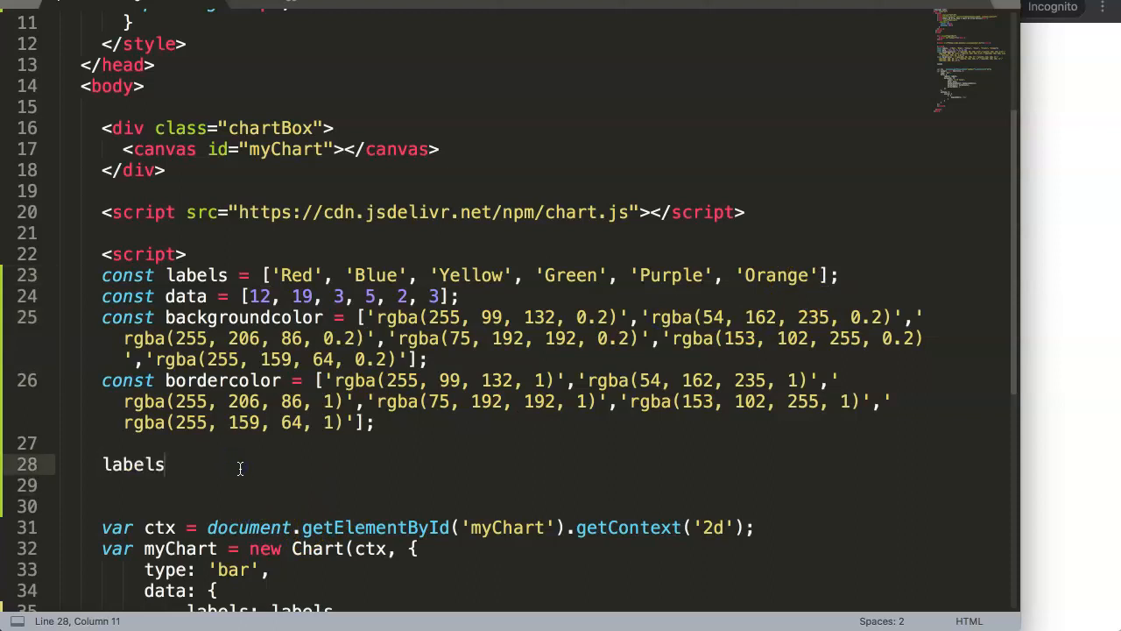
text(.push()
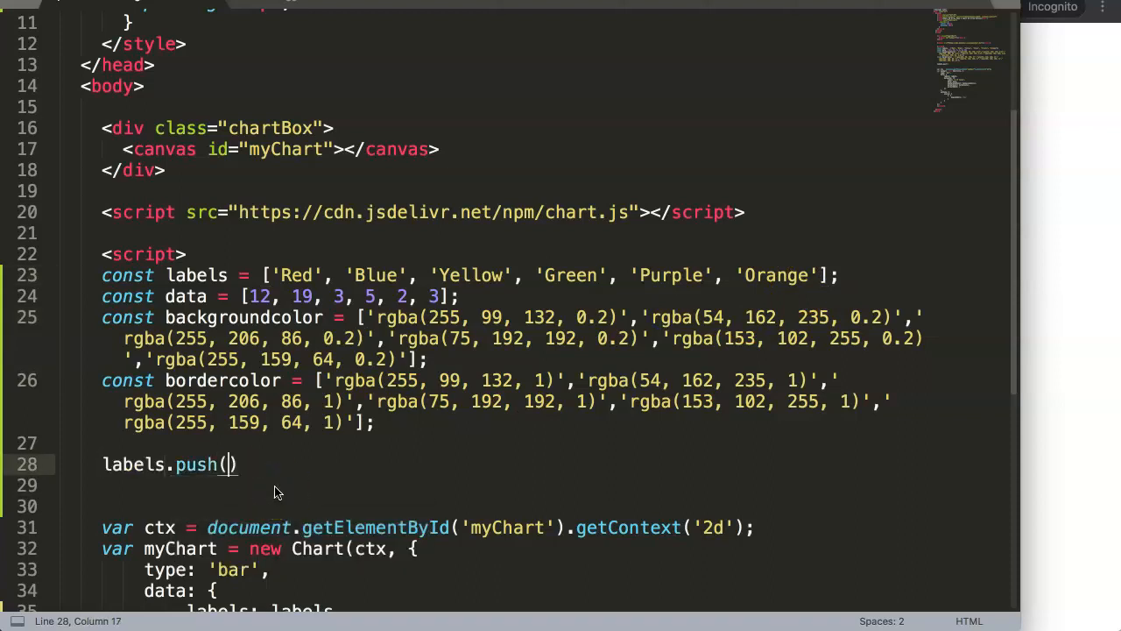
double_click(196, 275)
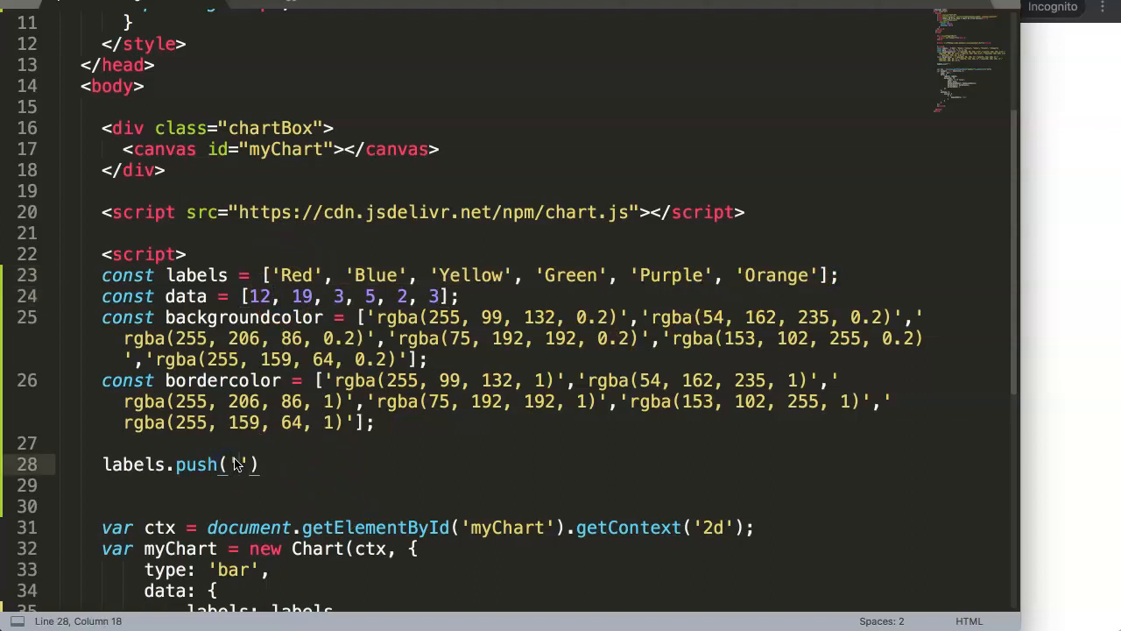
text('Black')
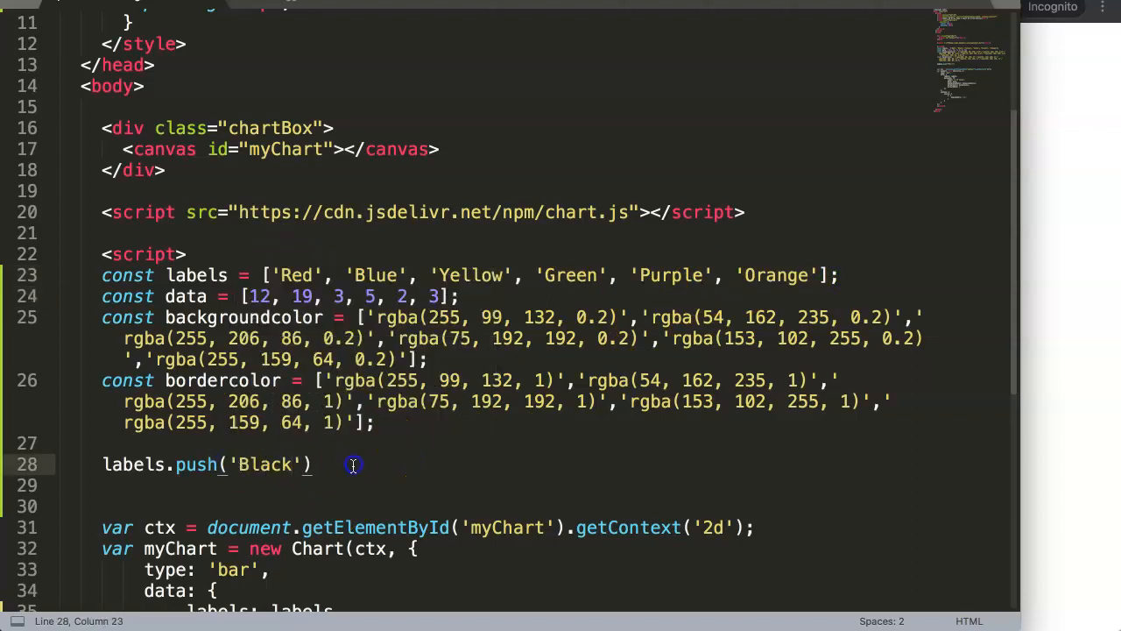
text(;)
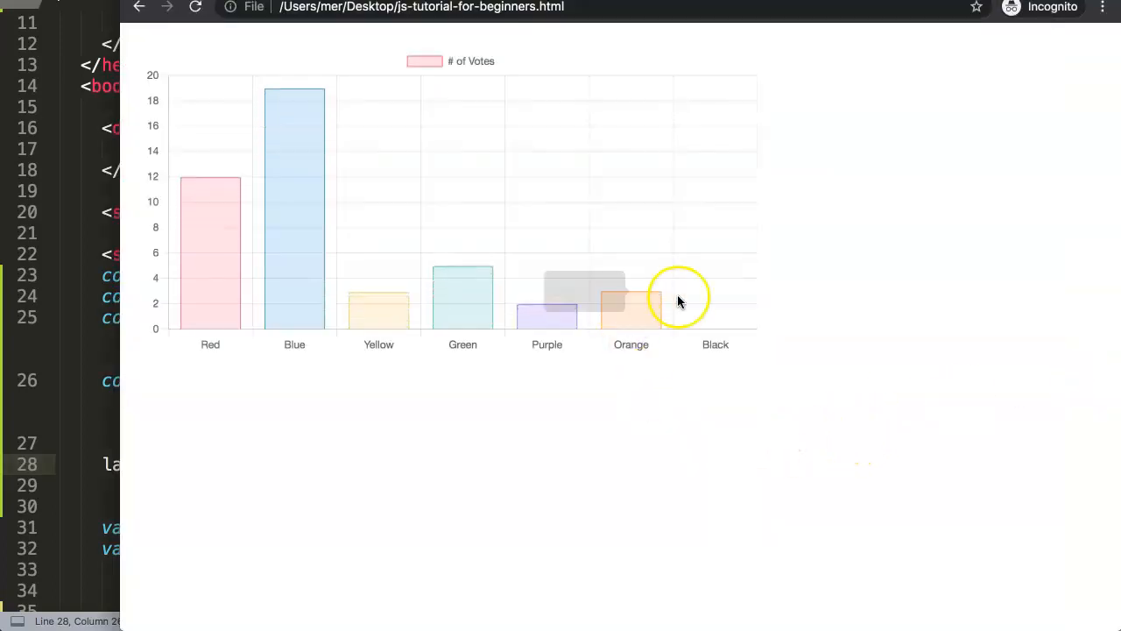
mouse_move(708, 357)
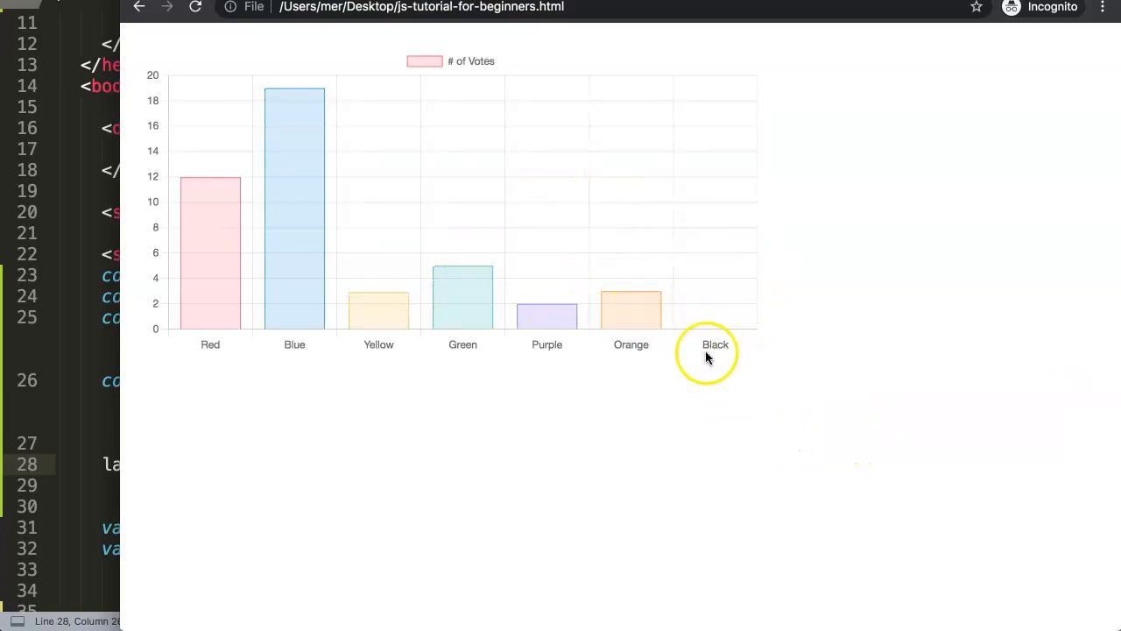
mouse_move(751, 248)
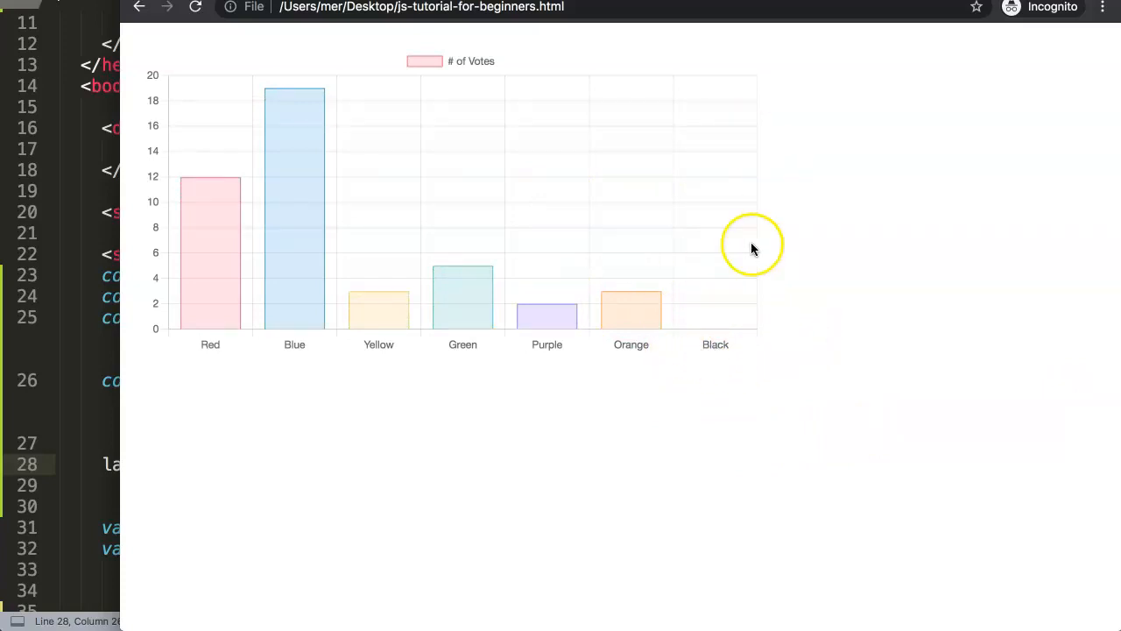
mouse_move(486, 135)
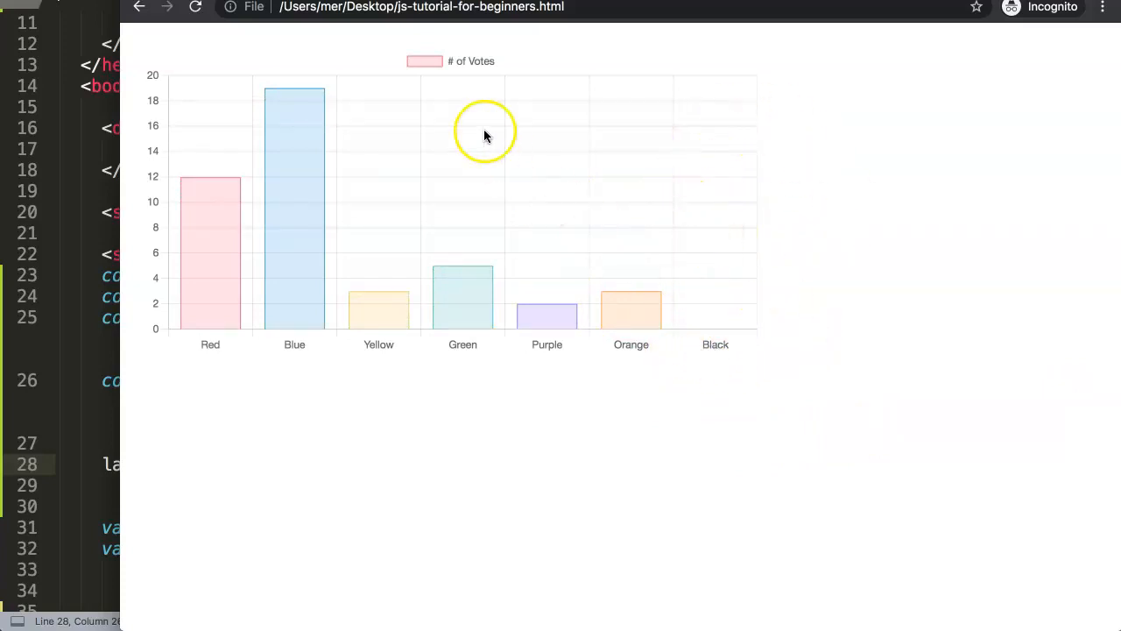
mouse_move(696, 289)
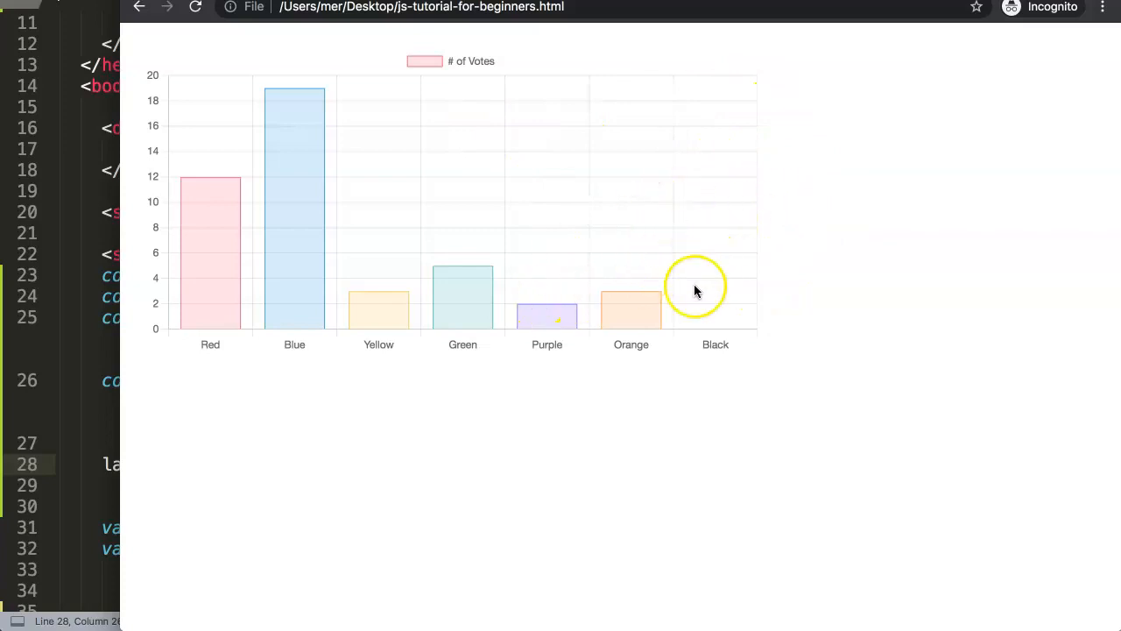
mouse_move(708, 329)
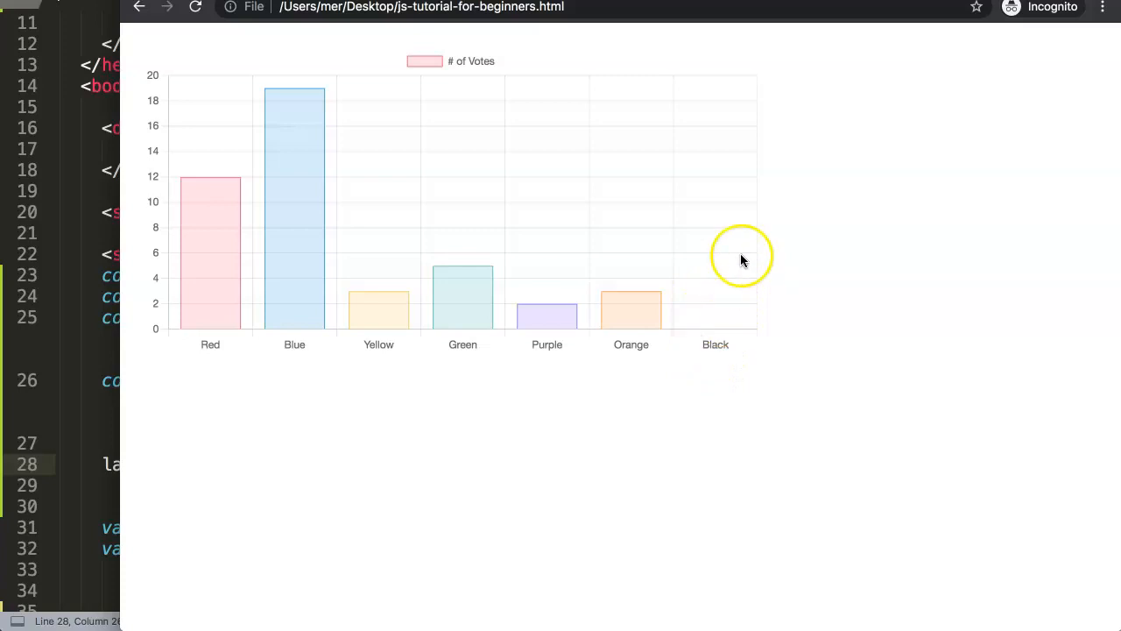
mouse_move(717, 318)
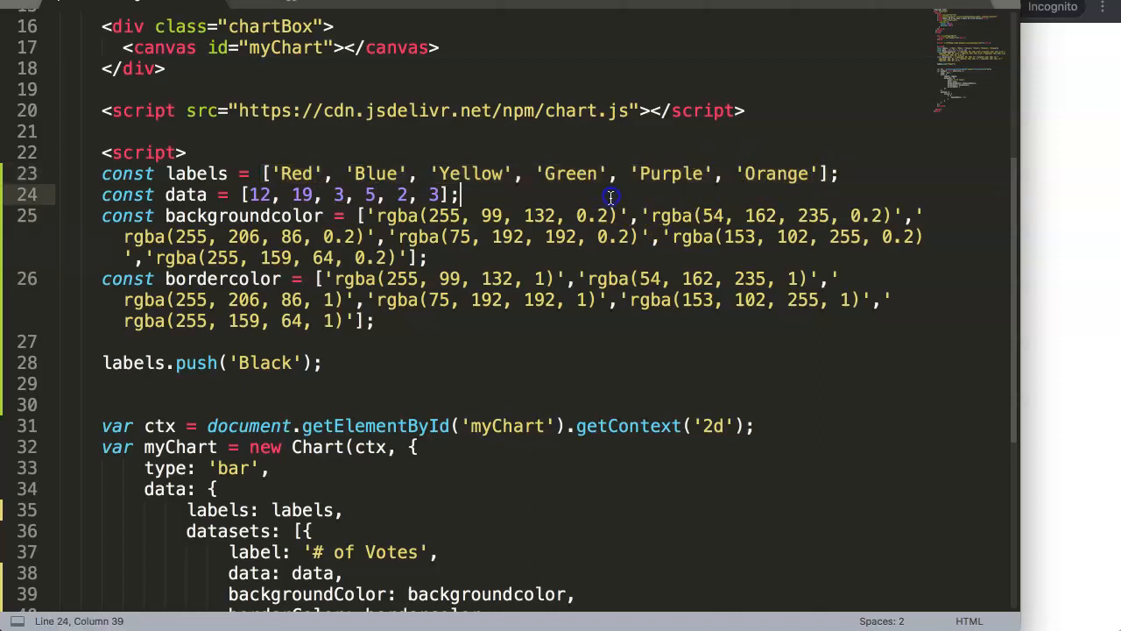
Type data.push('10'); on the line following labels.push('Black');
click(366, 368)
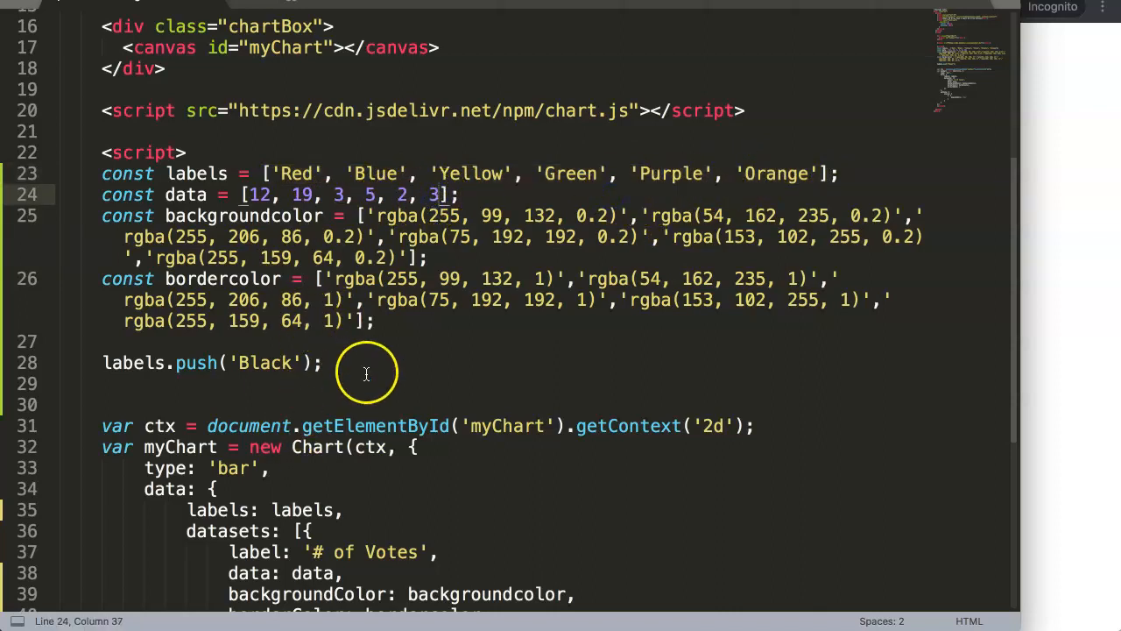
text(data)
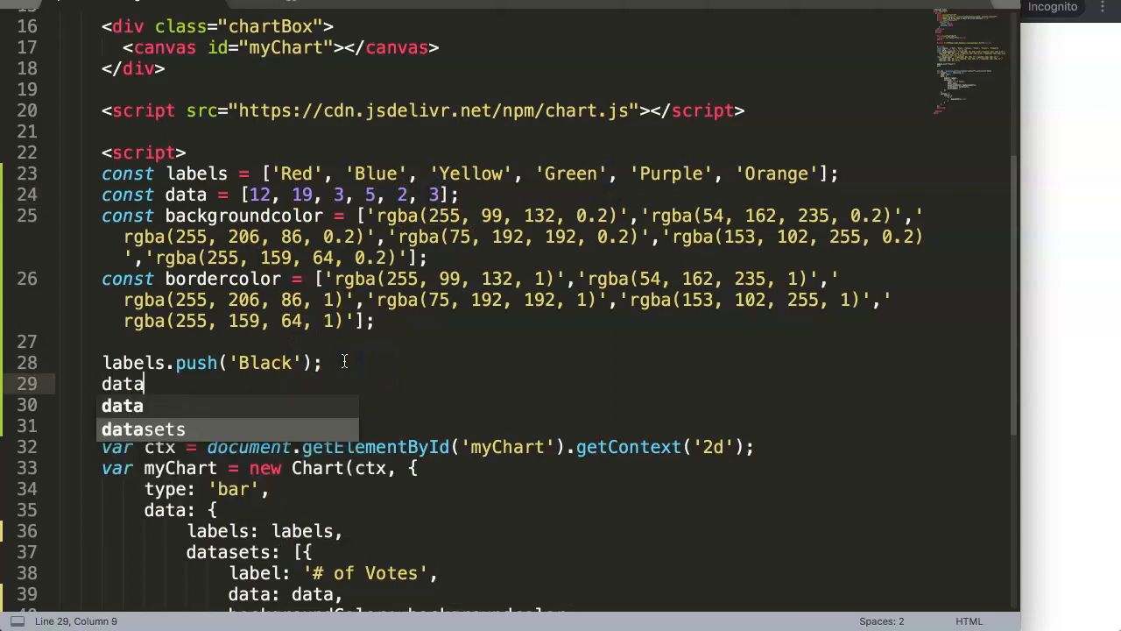
text(.)
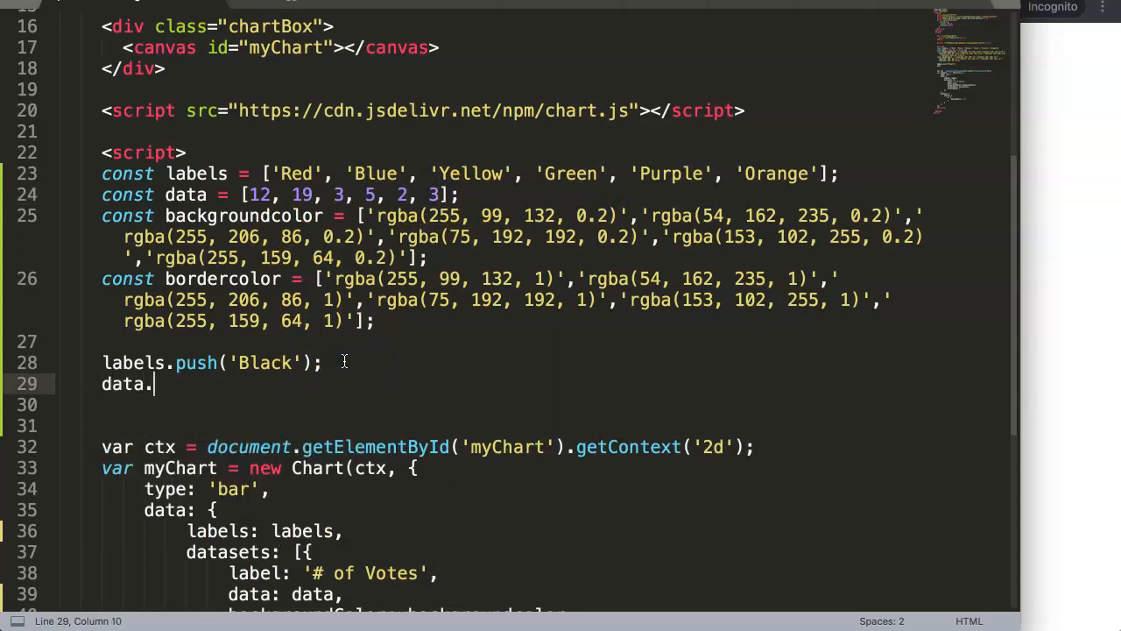
text(push()
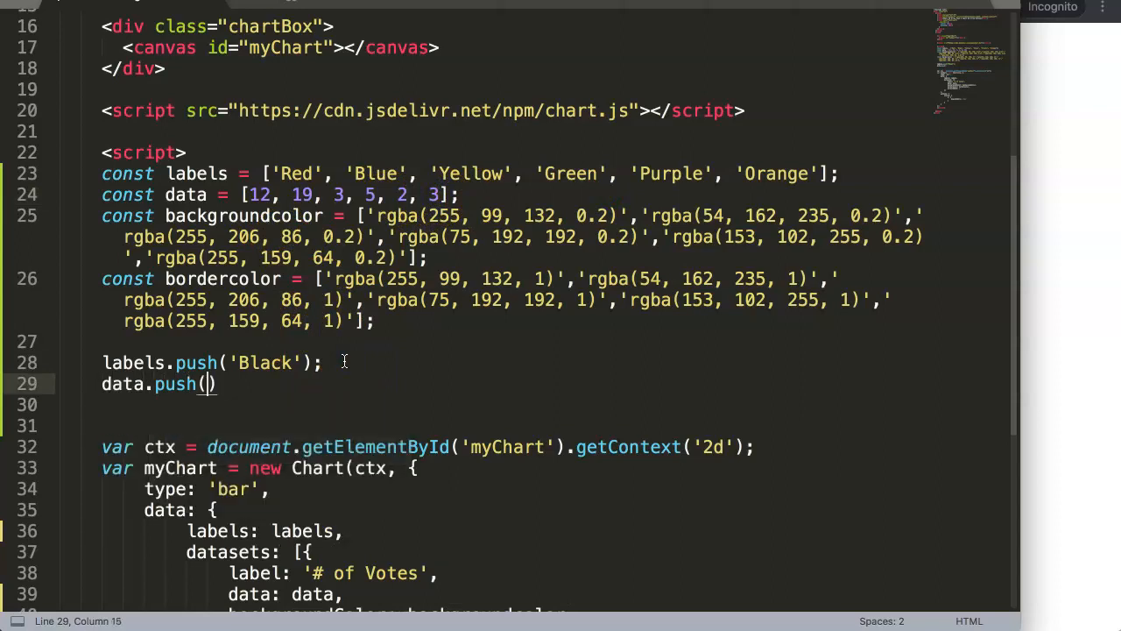
text('')
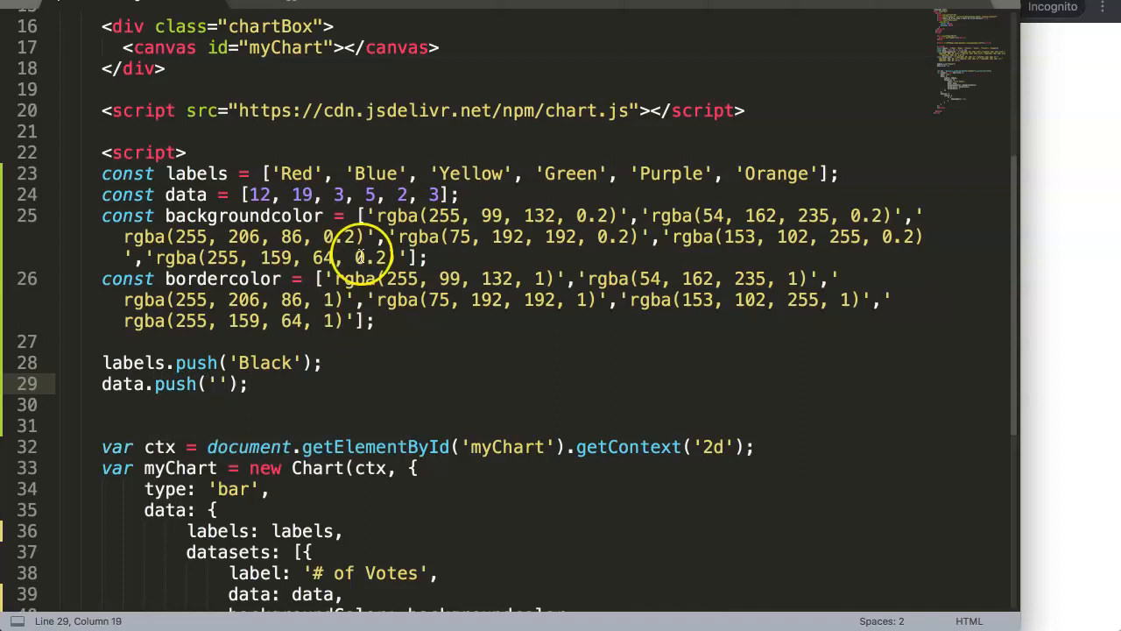
text(10)
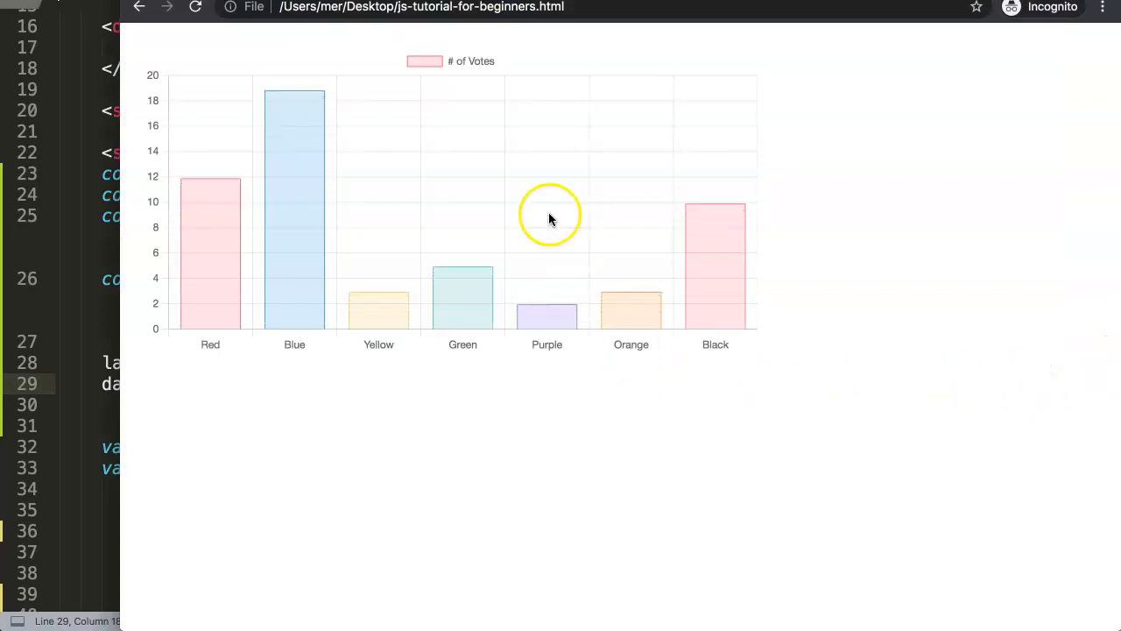
mouse_move(734, 250)
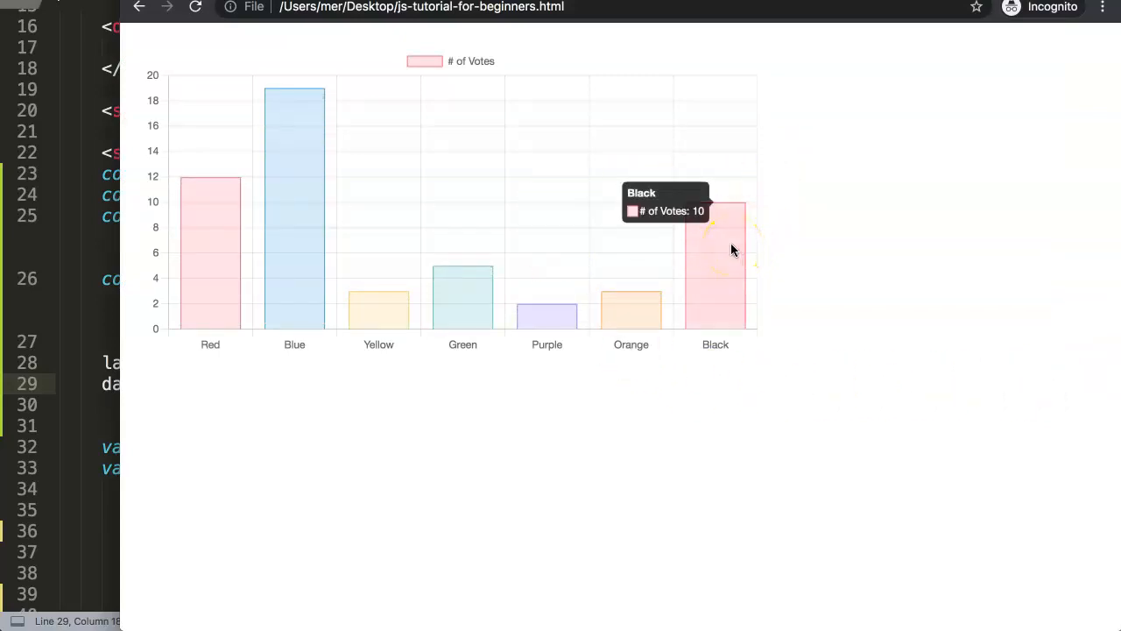
mouse_move(331, 136)
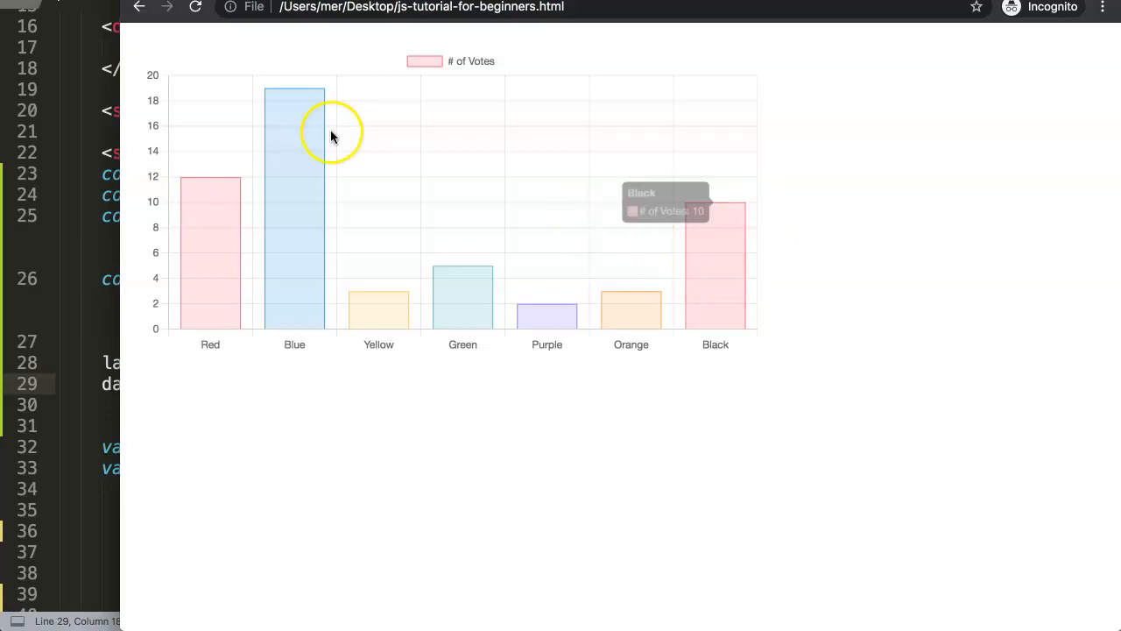
mouse_move(635, 287)
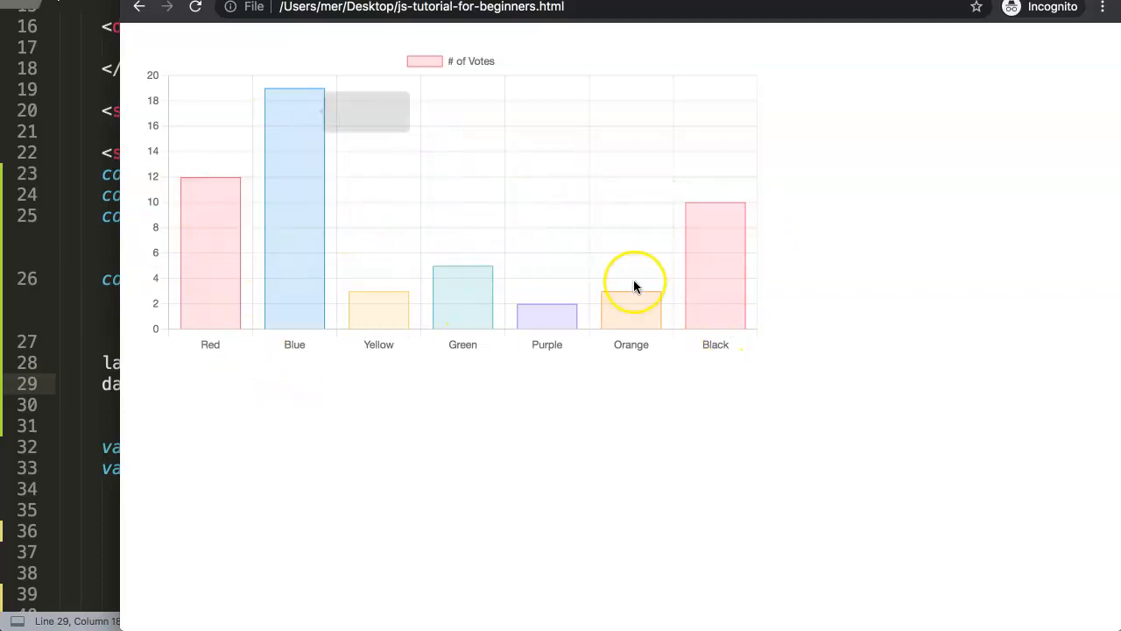
mouse_move(218, 405)
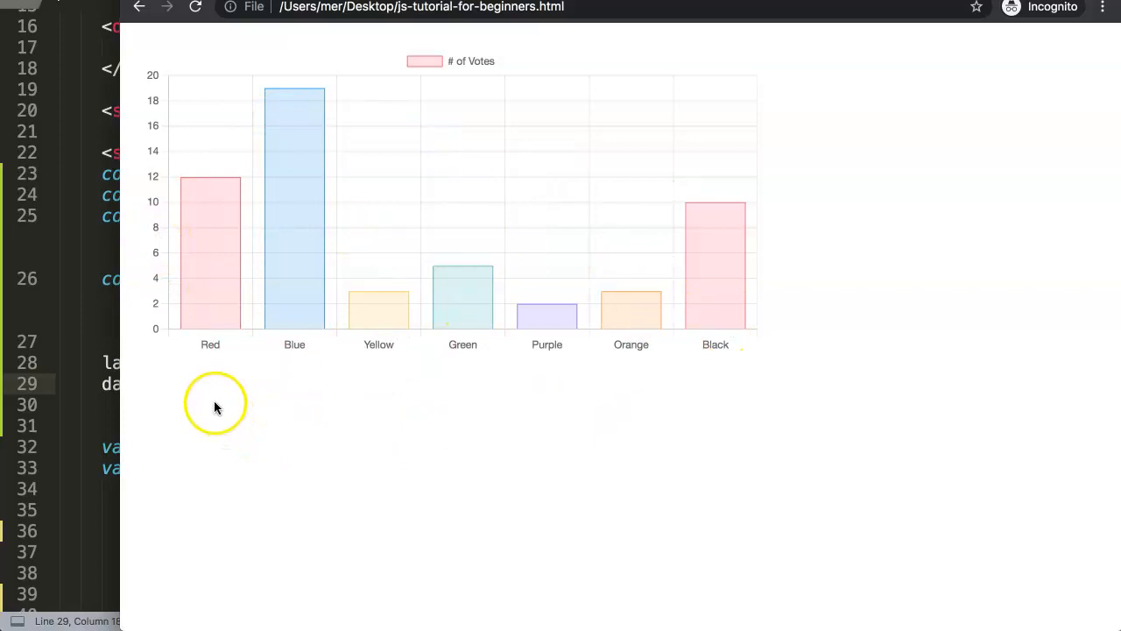
mouse_move(700, 289)
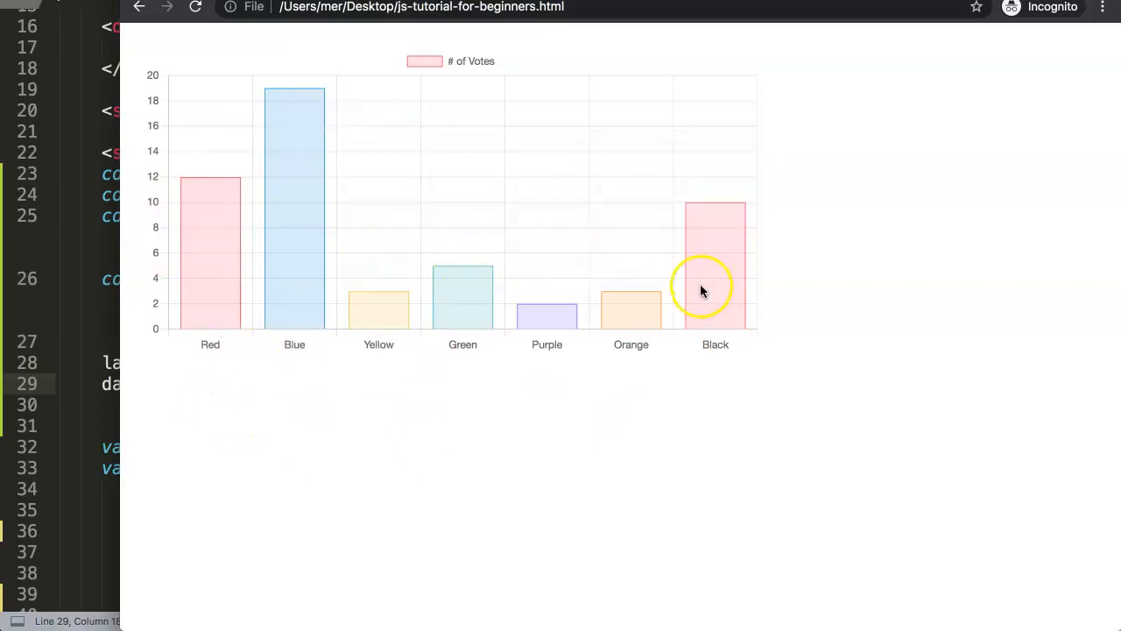
mouse_move(83, 348)
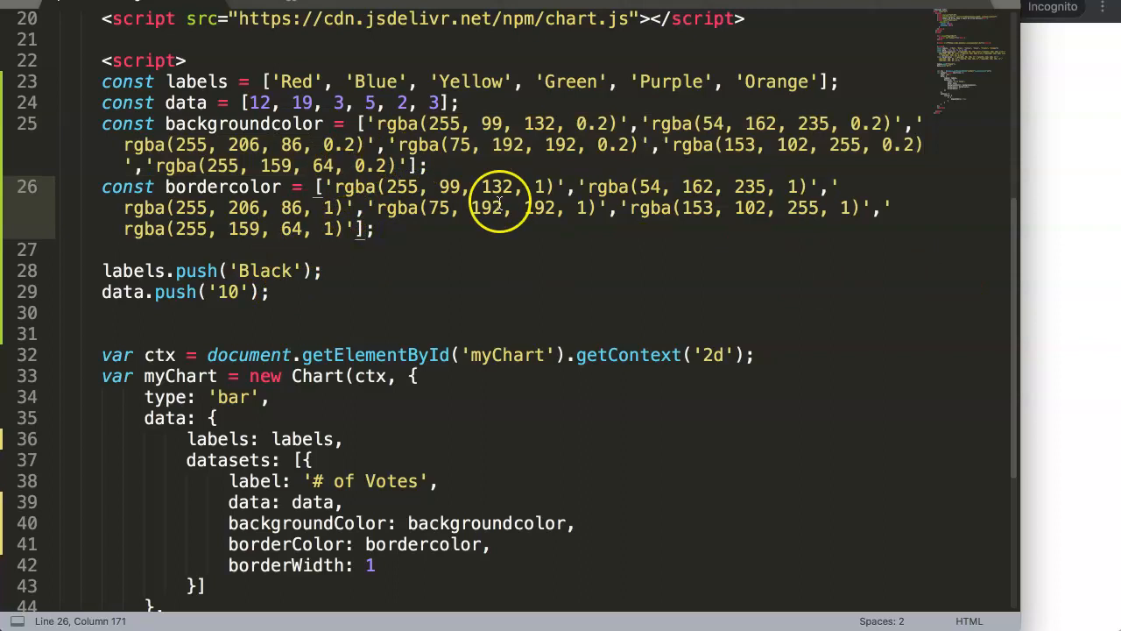
Inspect the border colour values and delete the duplicated Black label and data push lines
click(403, 187)
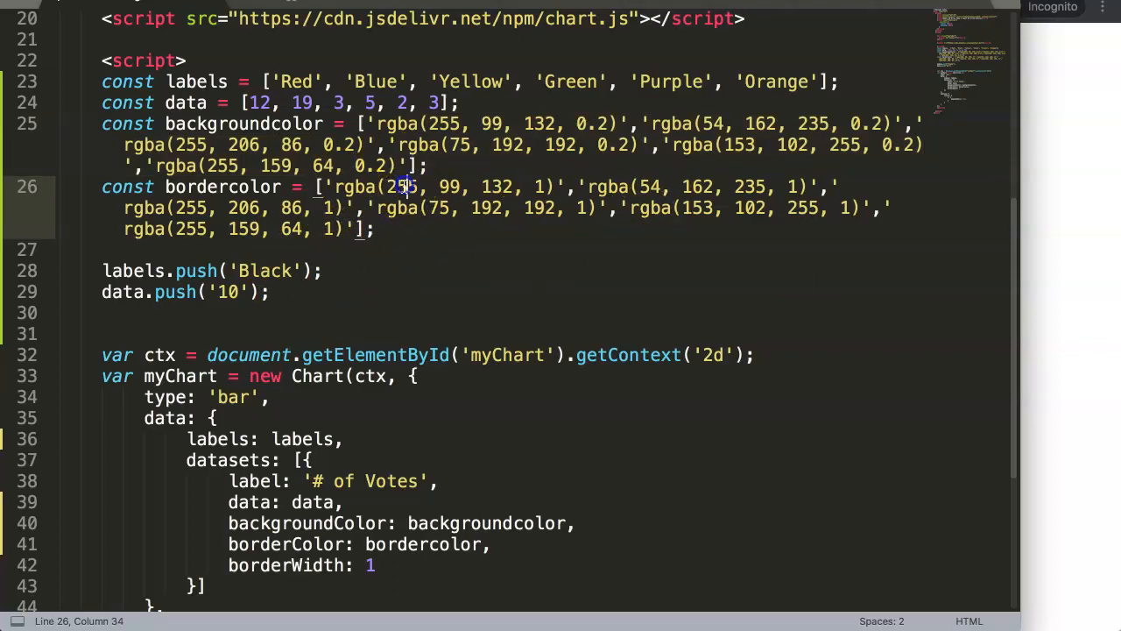
double_click(398, 186)
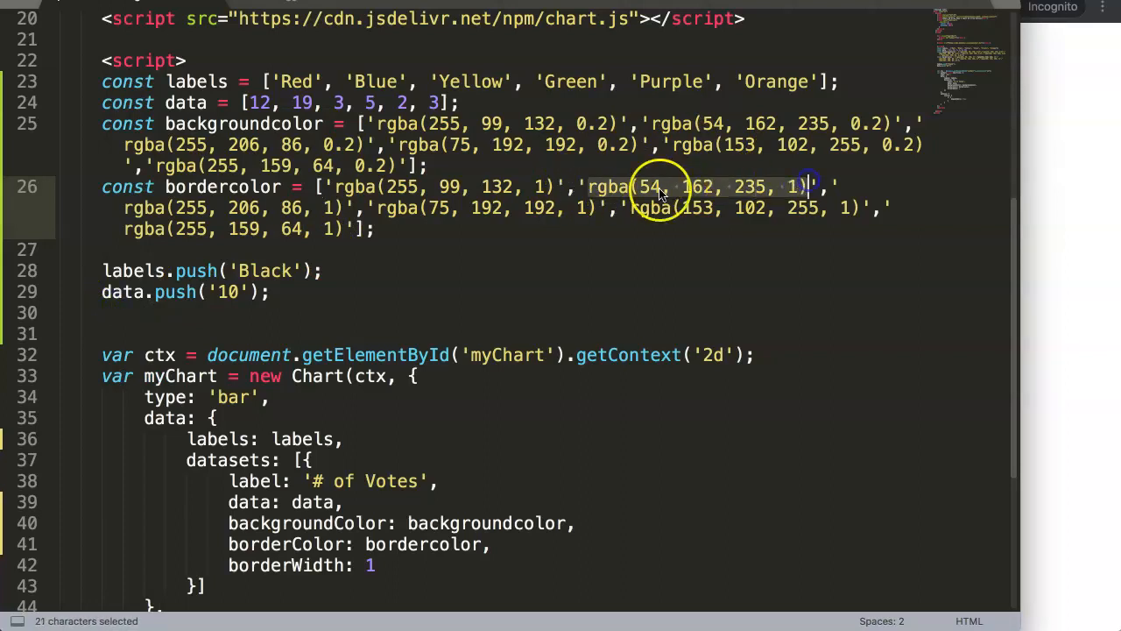
click(298, 291)
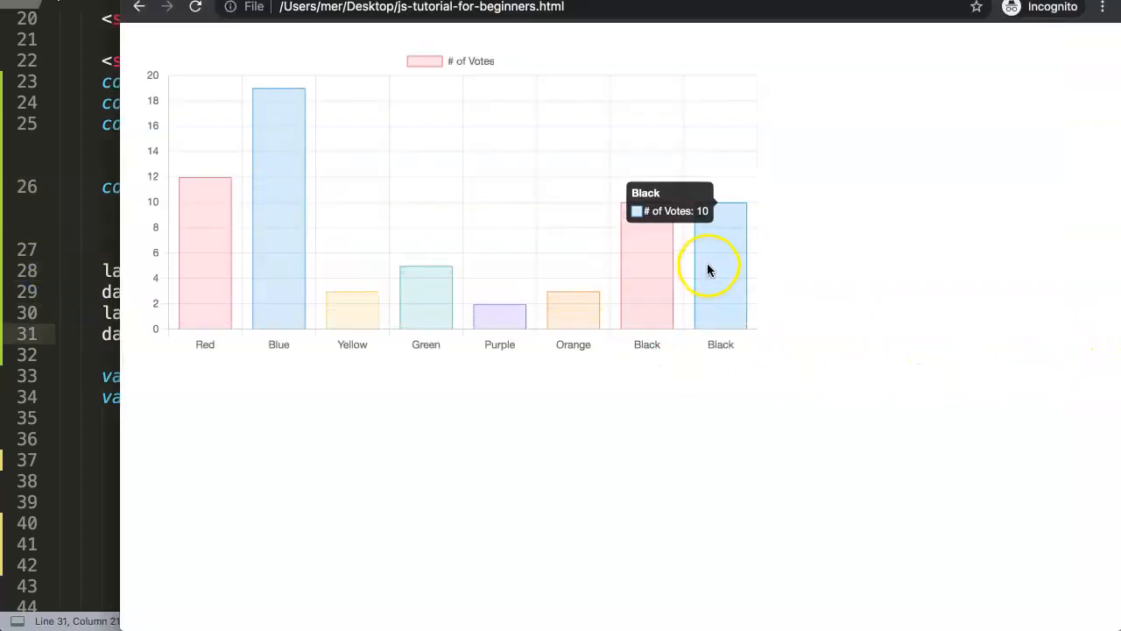
mouse_move(756, 207)
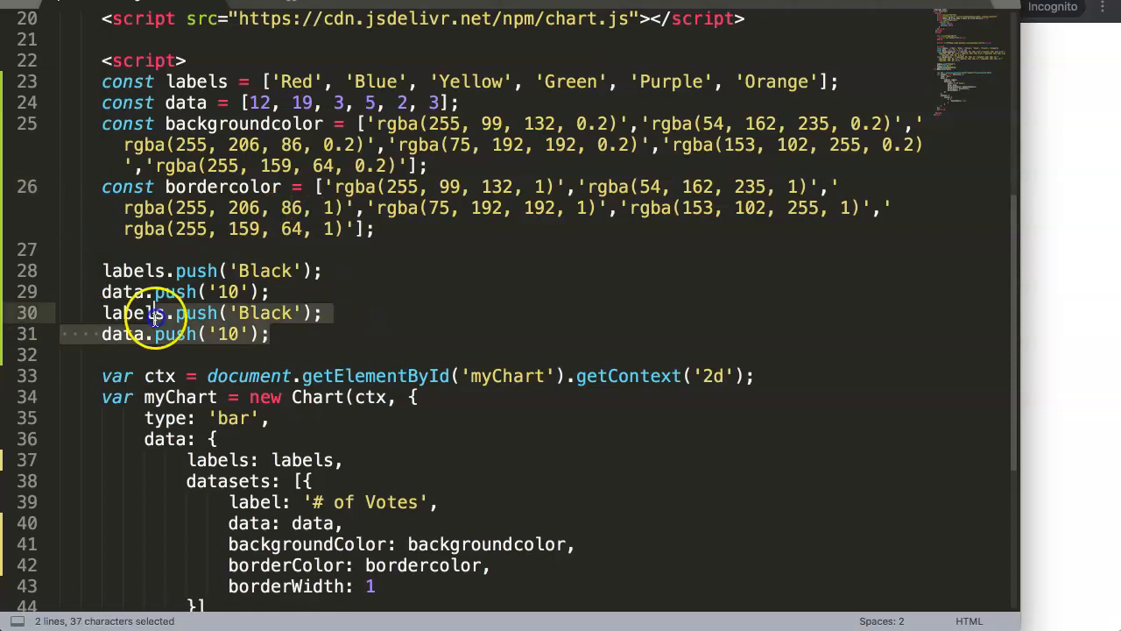
key(Delete)
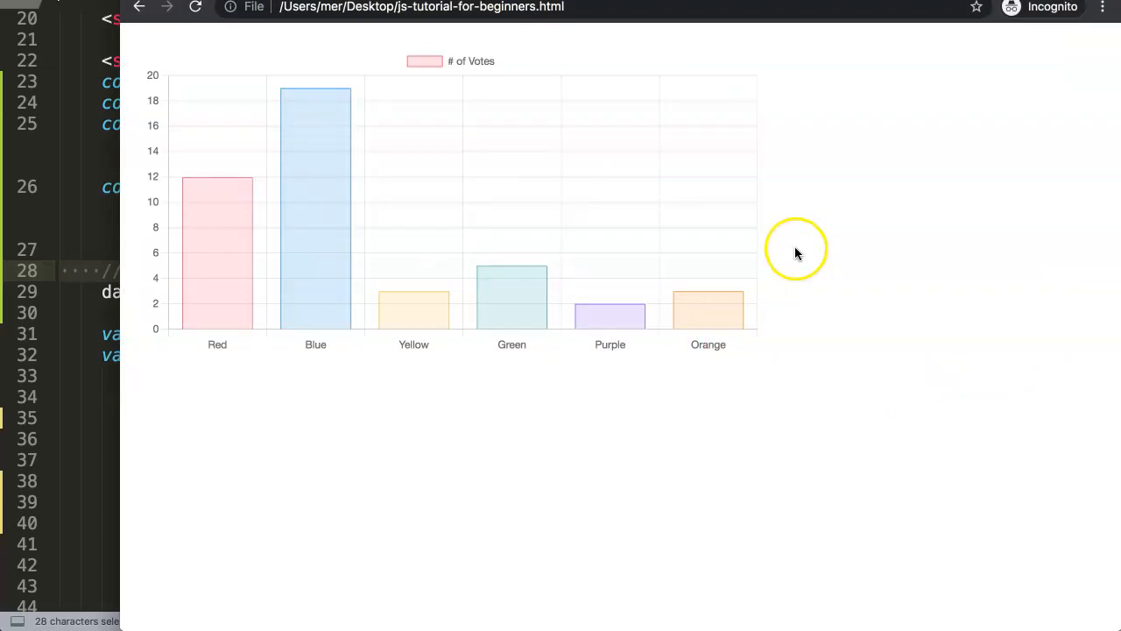
mouse_move(828, 307)
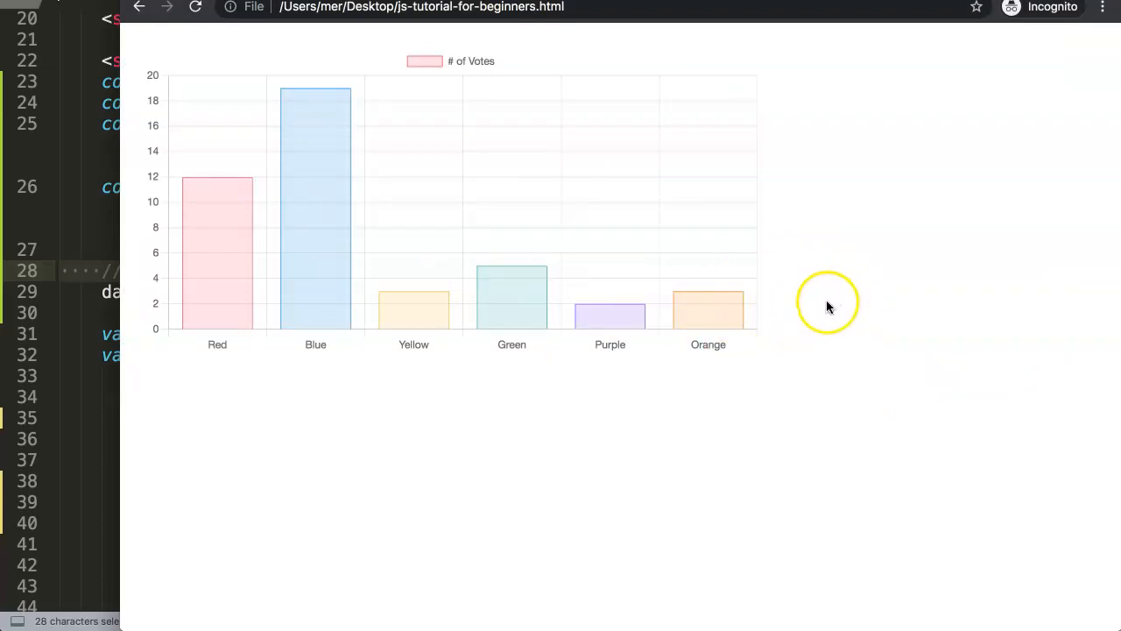
mouse_move(810, 241)
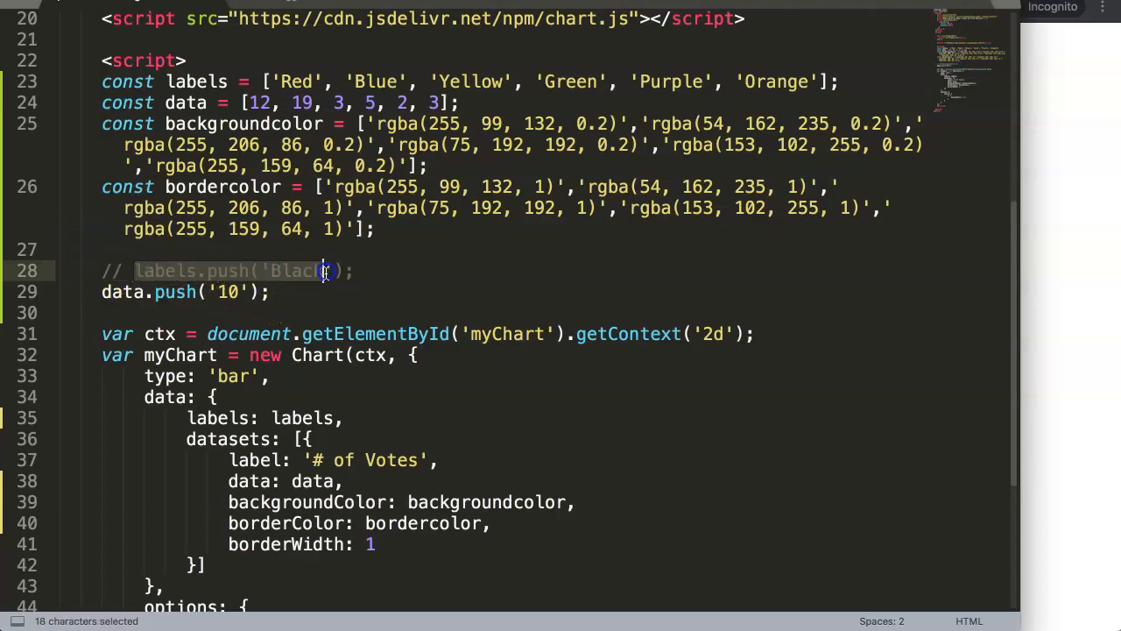
Add background and border colour pushes of rgba(0, 0, 0, 0.2) and rgba(0, 0, 0, 1)
click(137, 270)
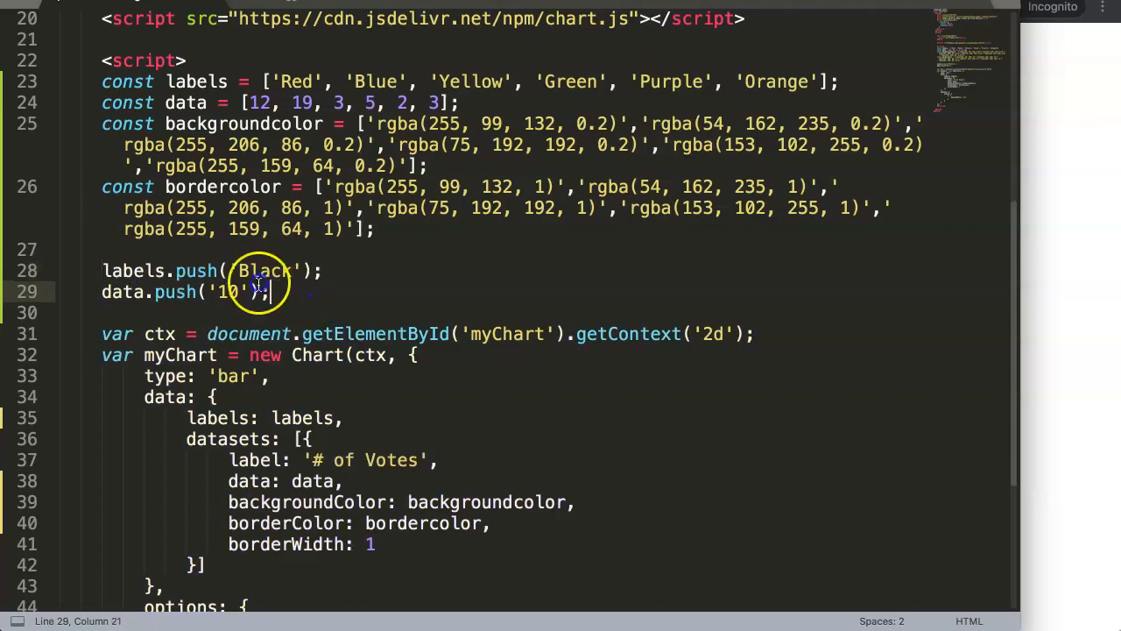
scroll(down, 3)
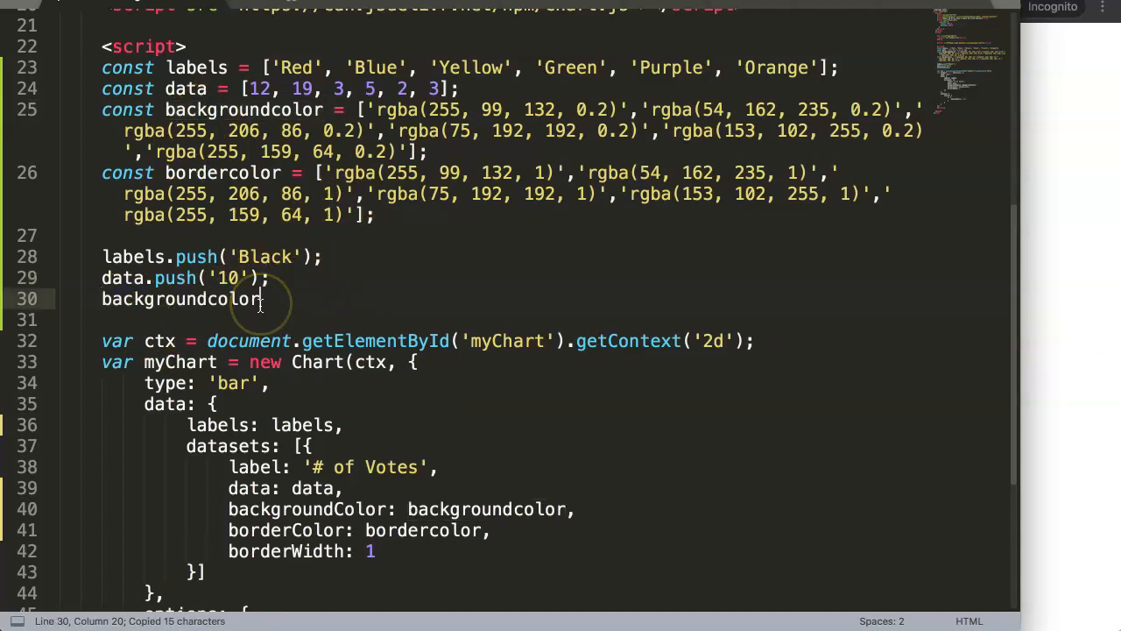
text(.push('rgba(0, 159, 64, 1)
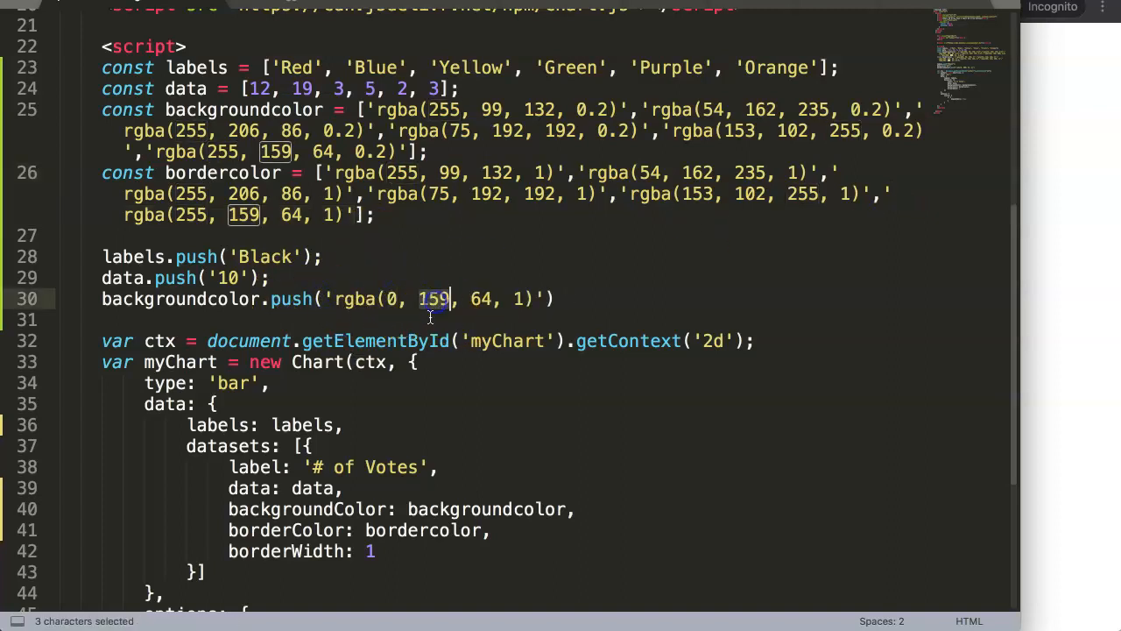
text(0)
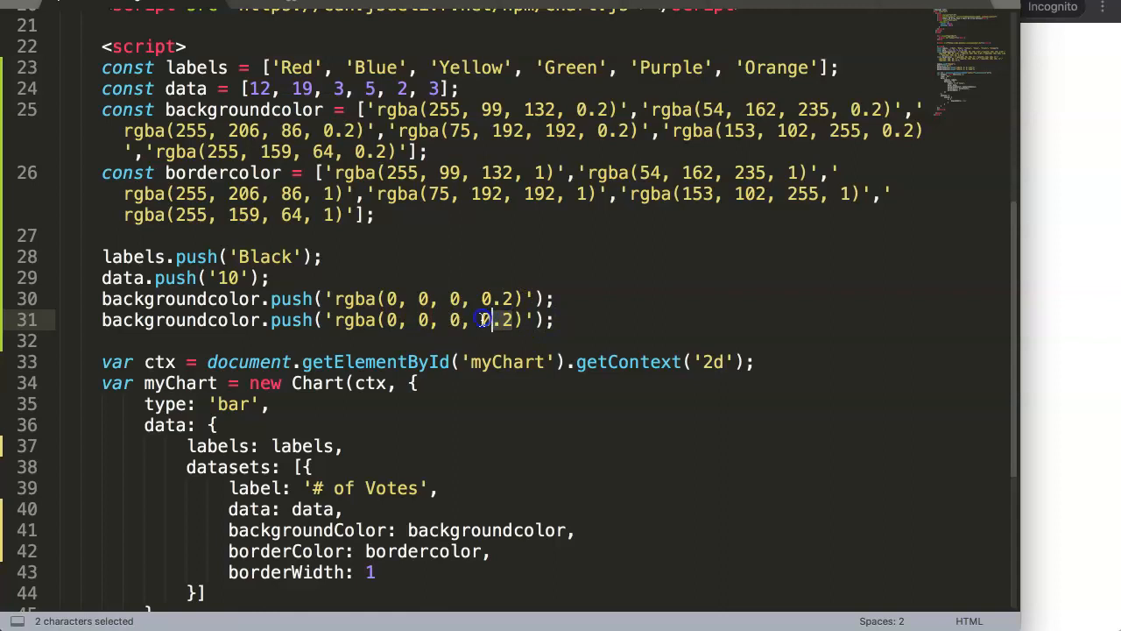
text(1)
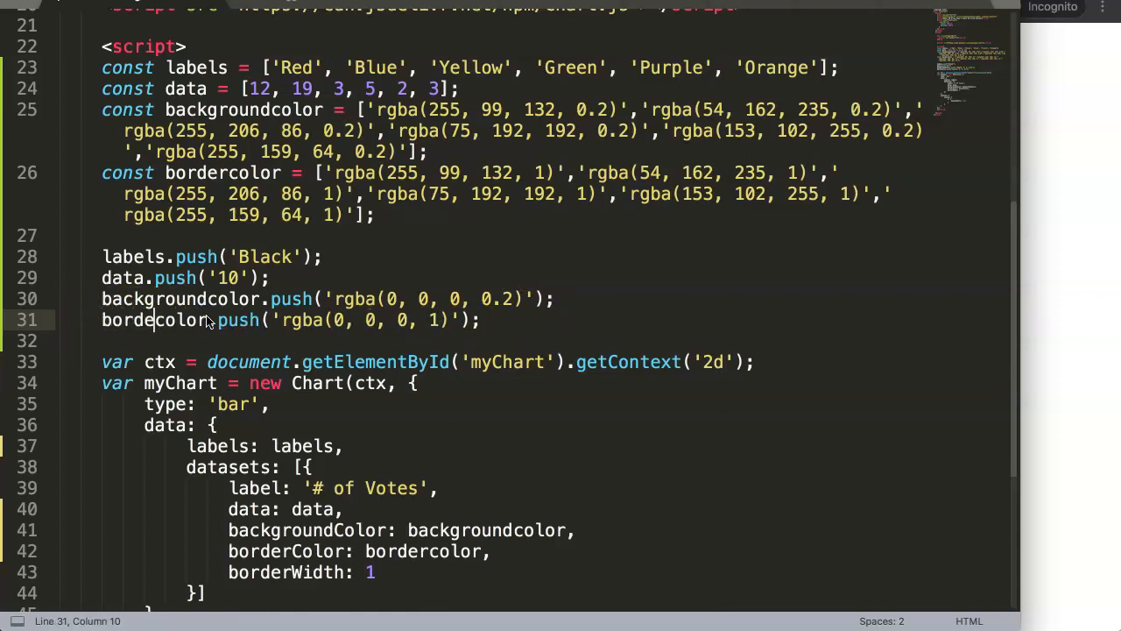
double_click(160, 320)
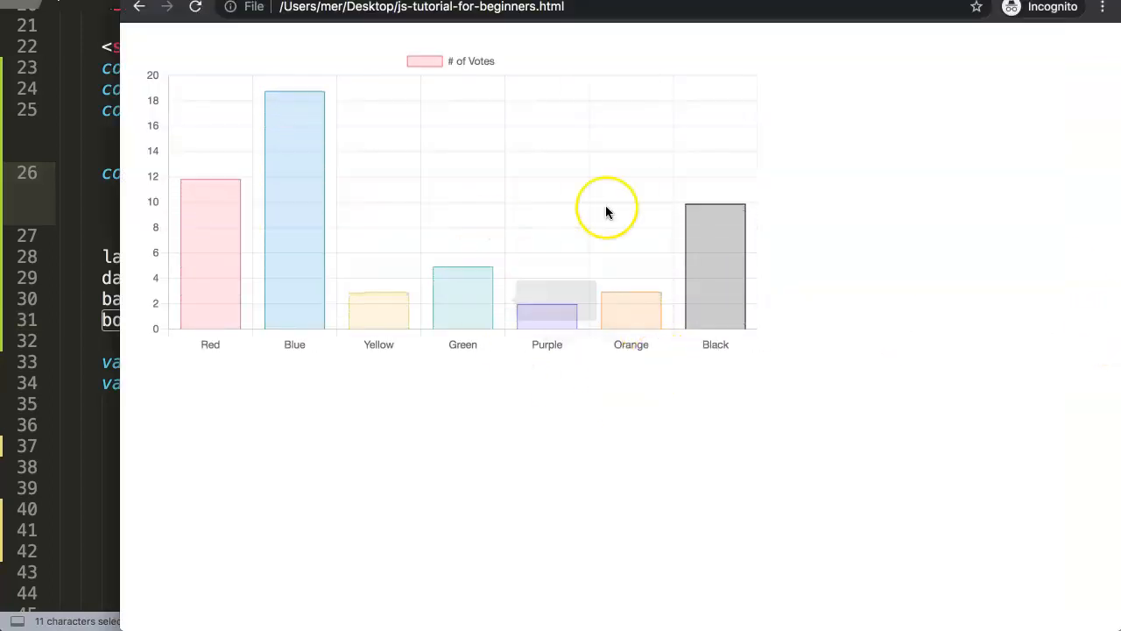
mouse_move(405, 289)
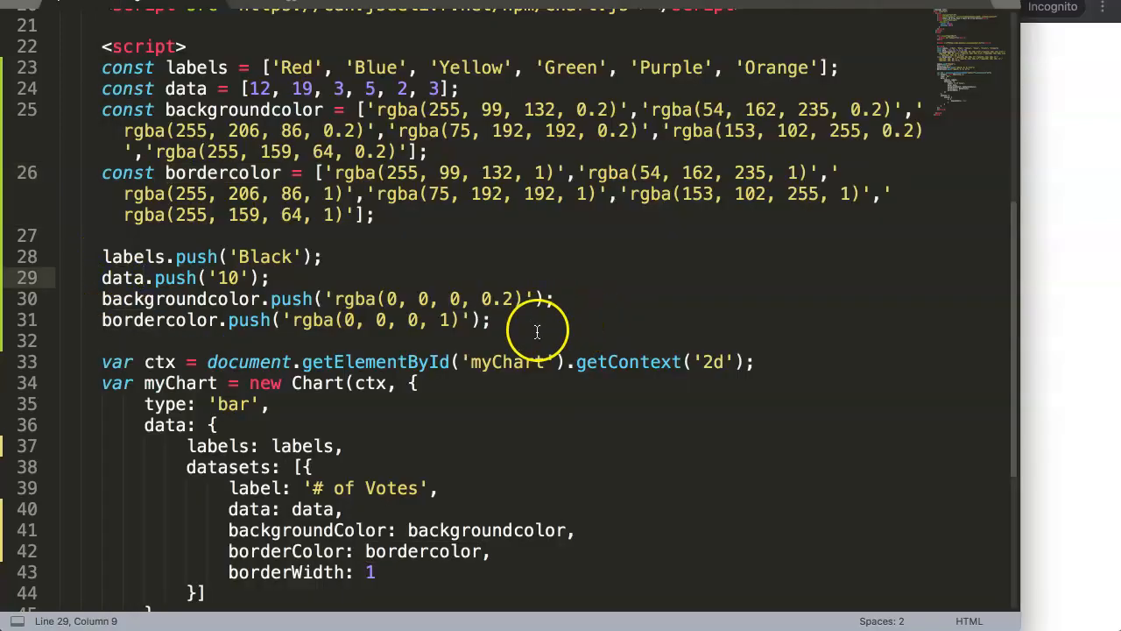
Add console.log(labels) on a new line and expand the logged seven-item array
scroll(down, 3)
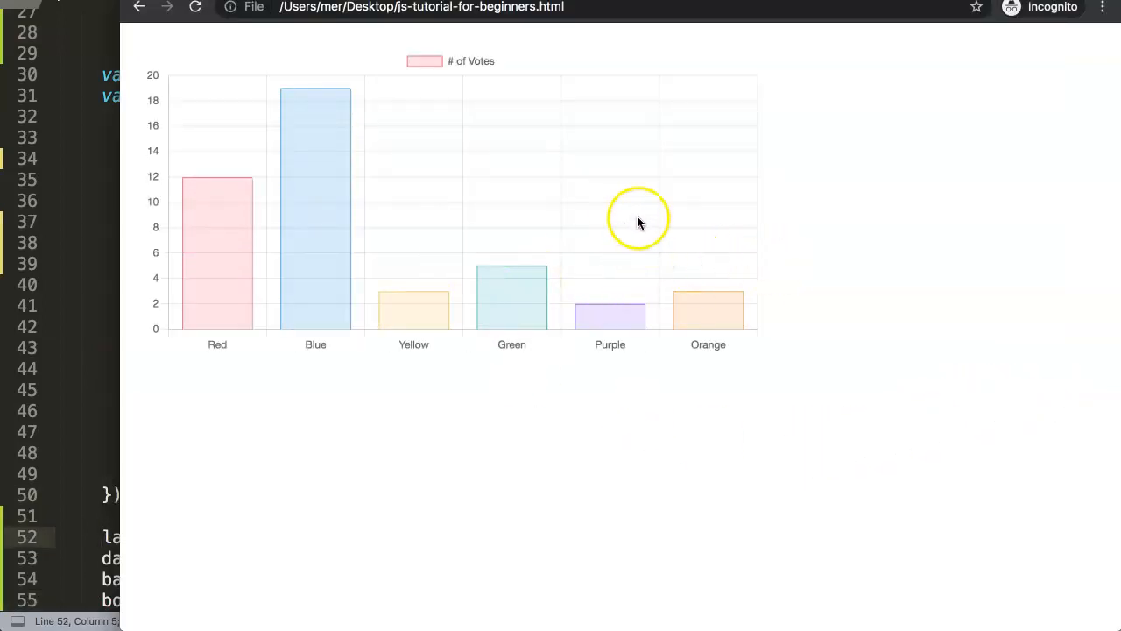
mouse_move(255, 326)
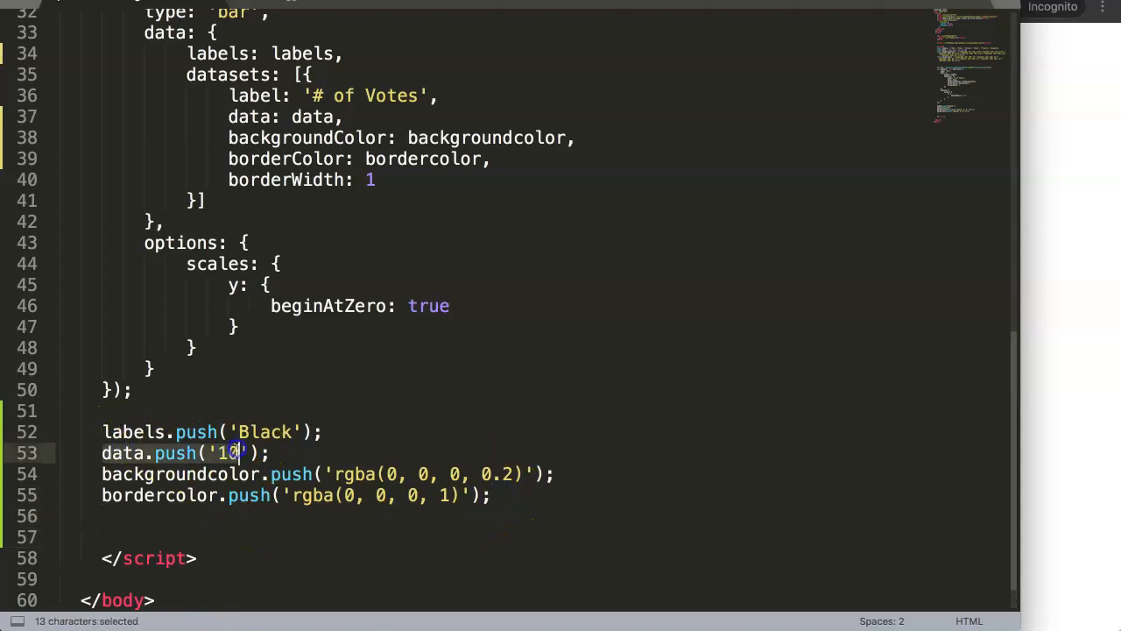
click(145, 537)
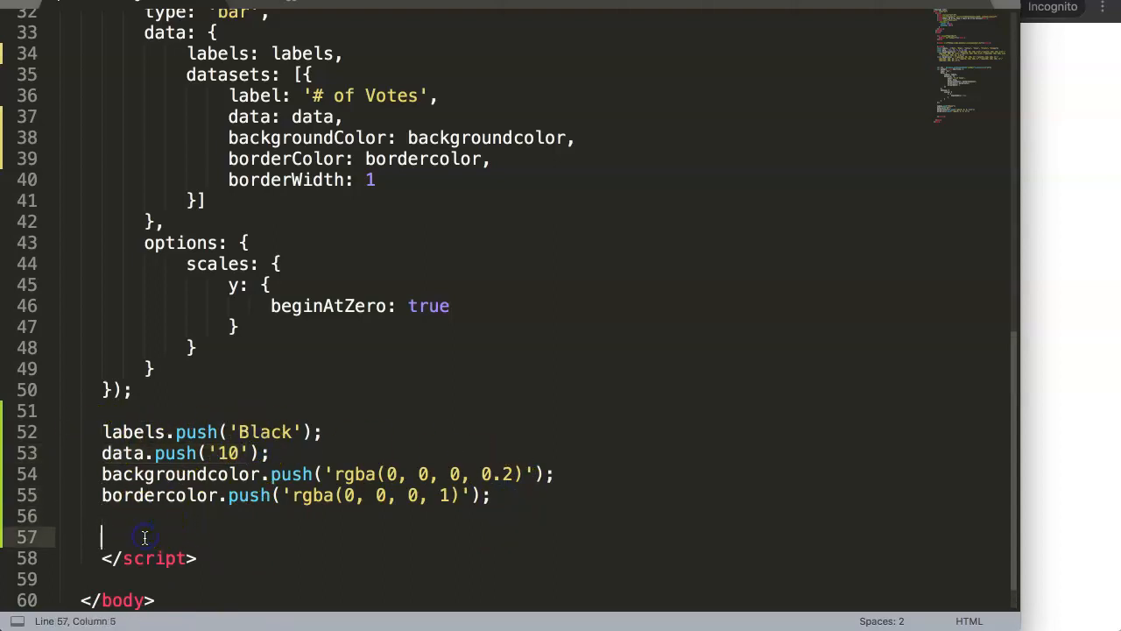
text(label)
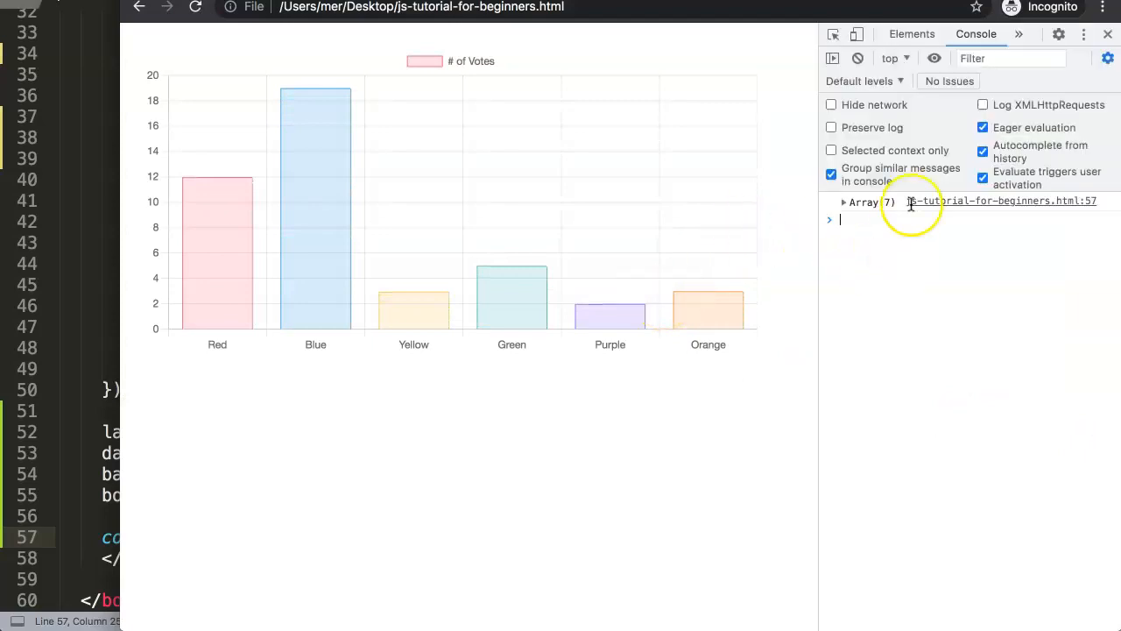
click(842, 202)
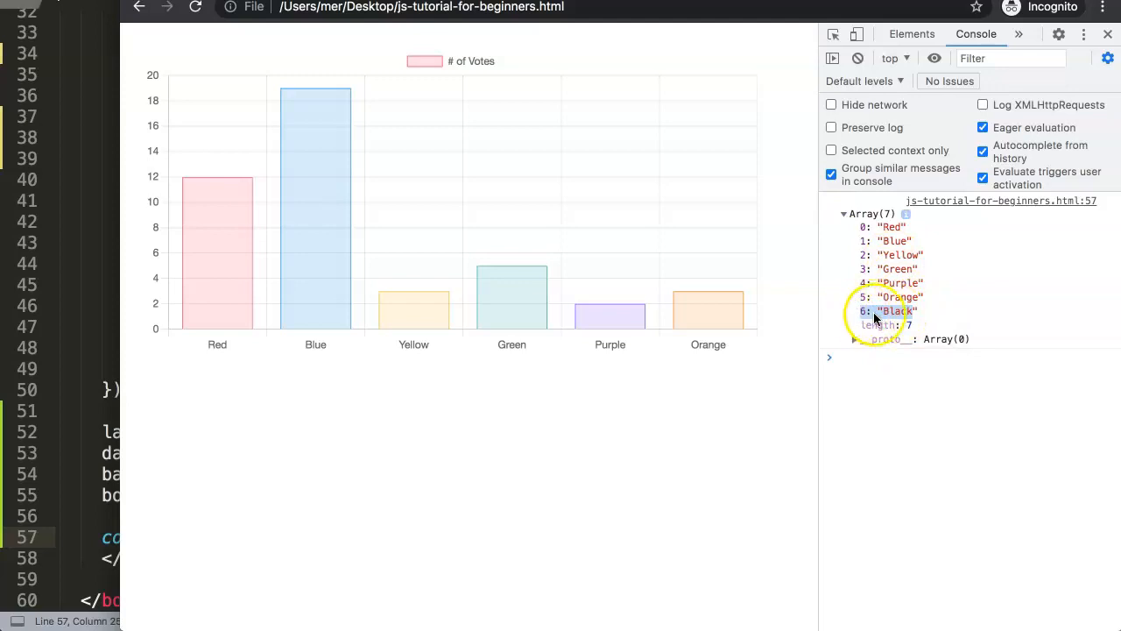
mouse_move(863, 282)
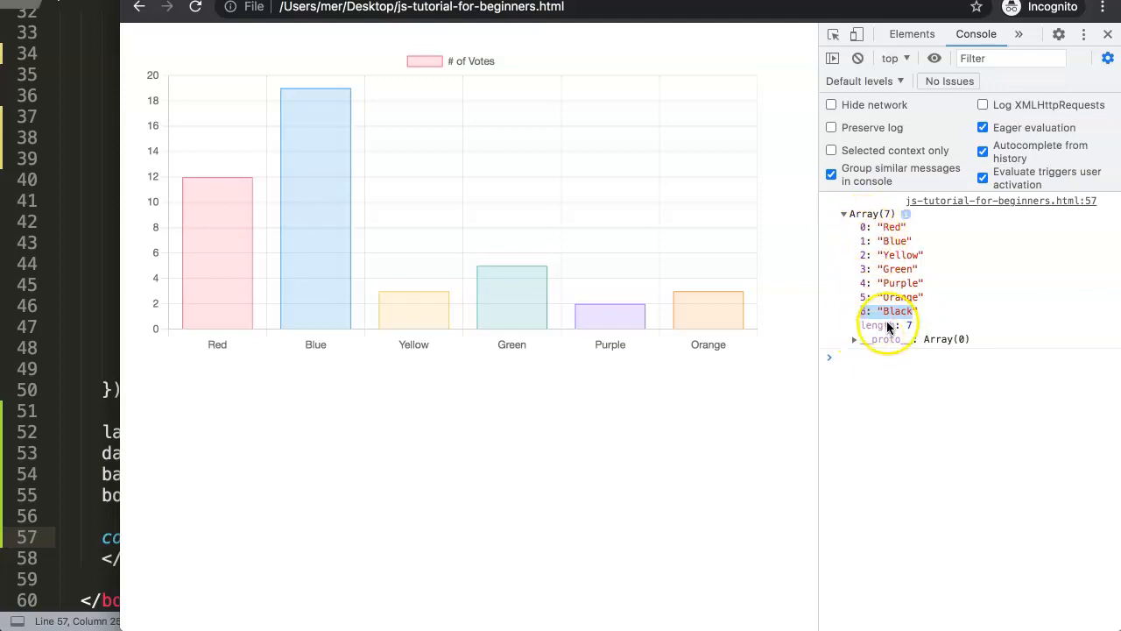
mouse_move(707, 311)
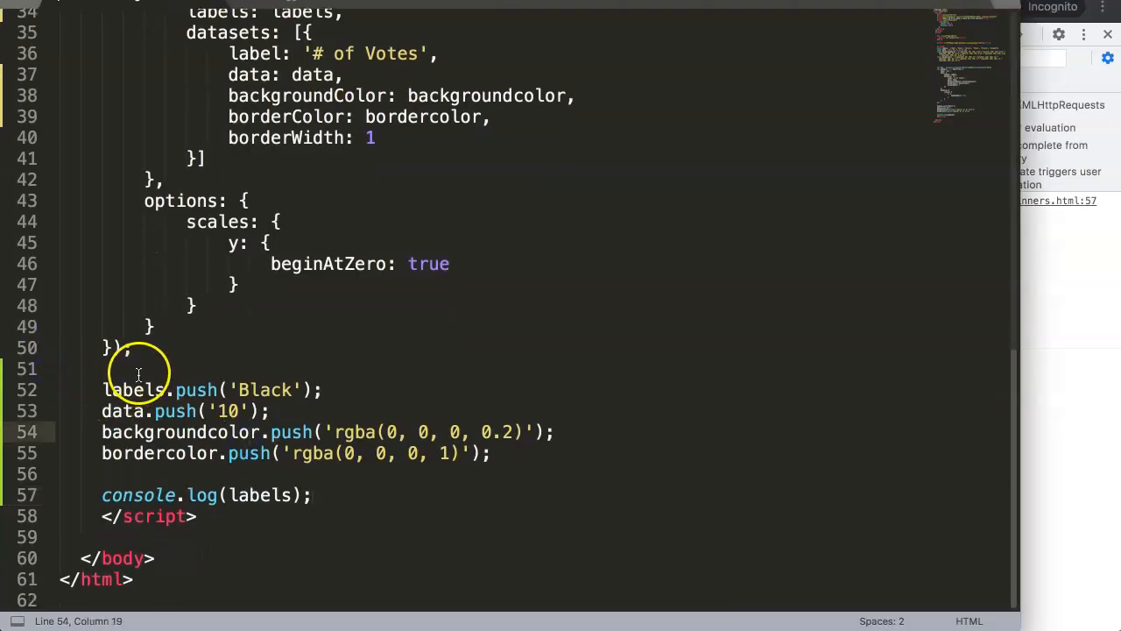
Type <button onclick="pushValue" class="">Push</button> below the chart container
scroll(up, 3)
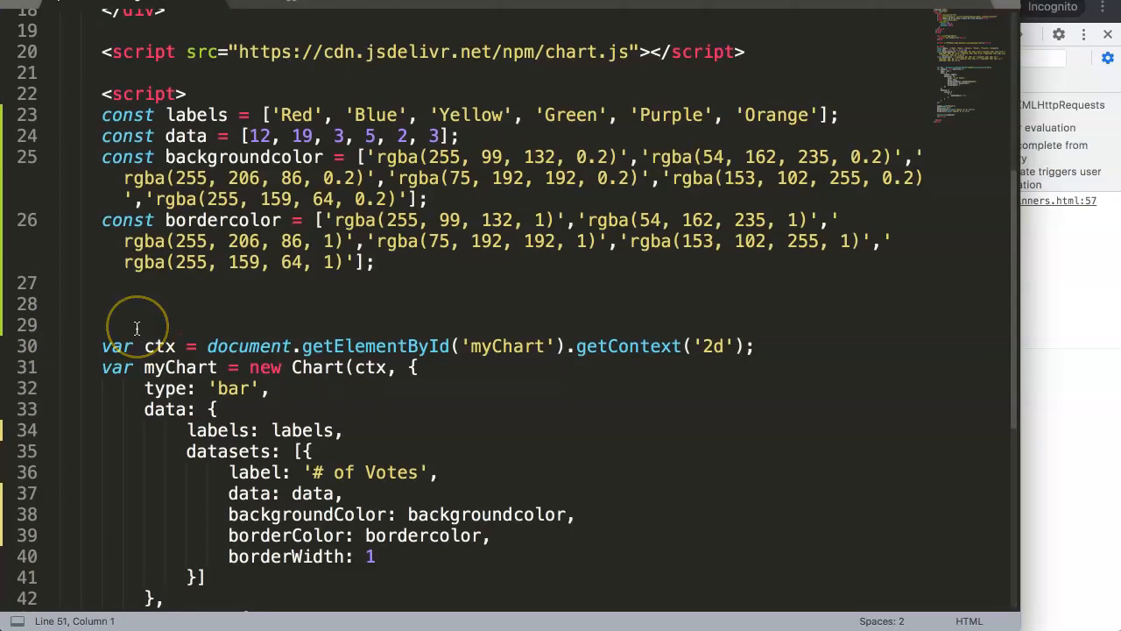
scroll(up, 3)
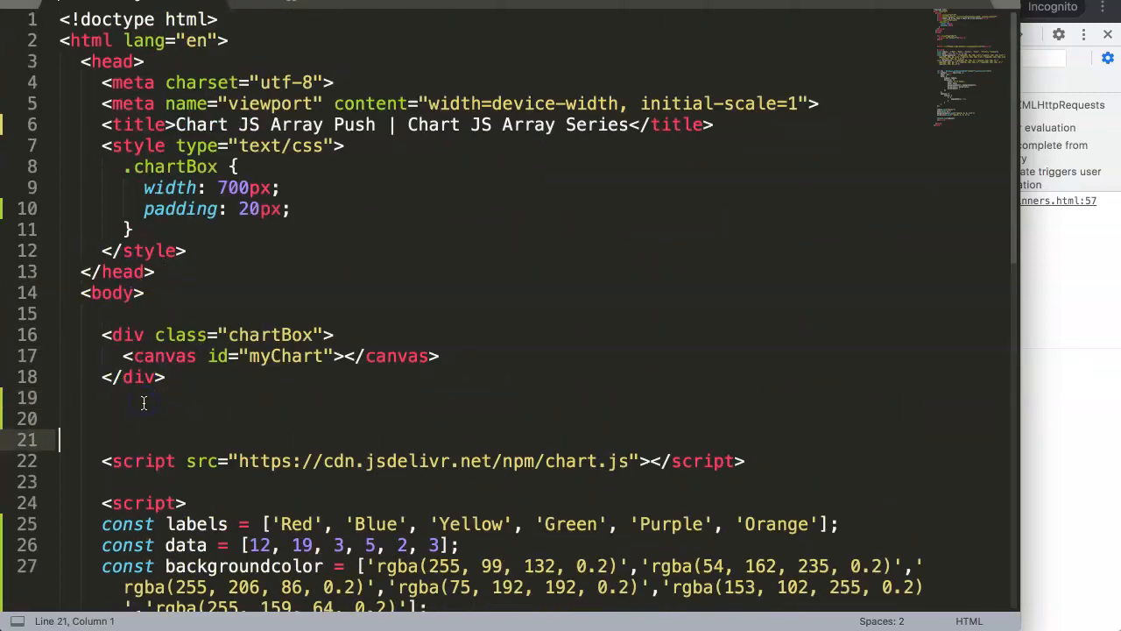
text(<button></button>)
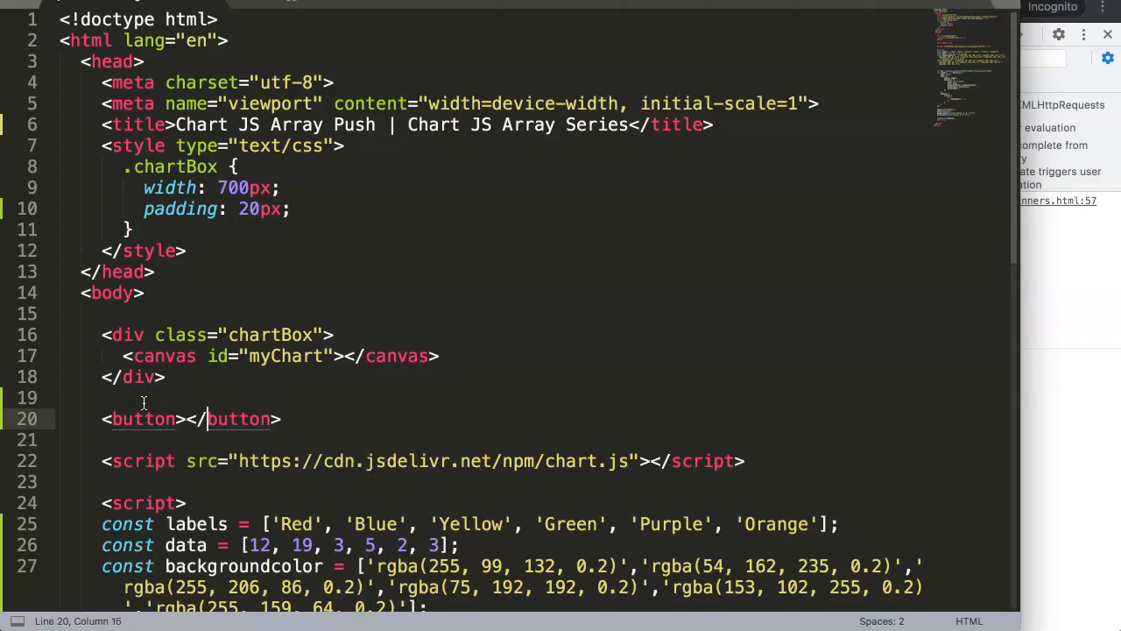
text(class="")
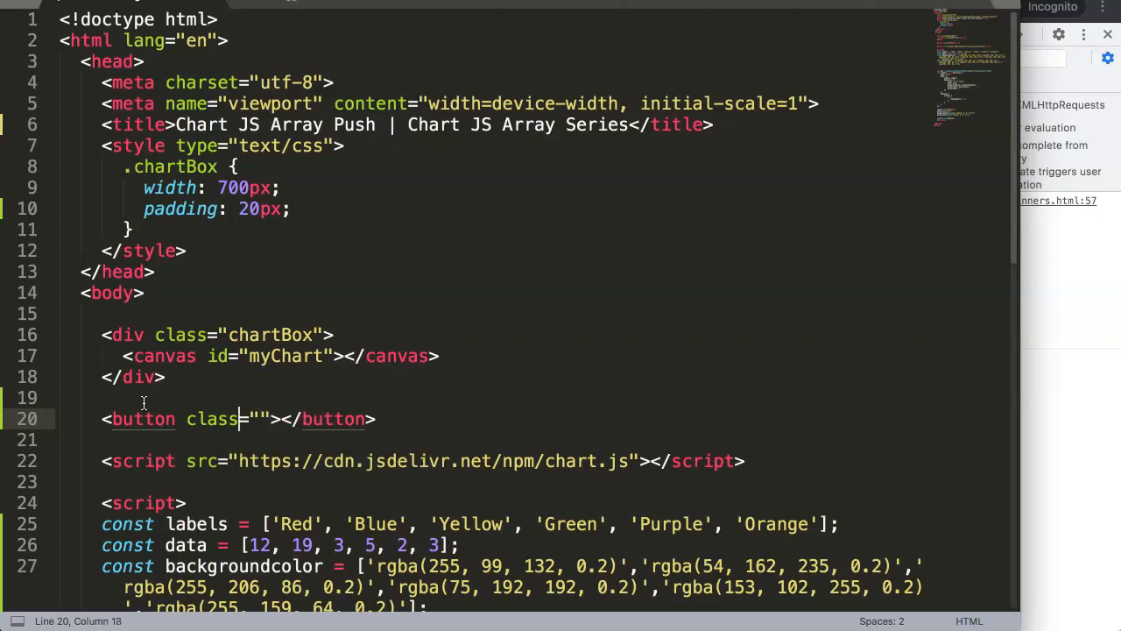
text(onclick=")
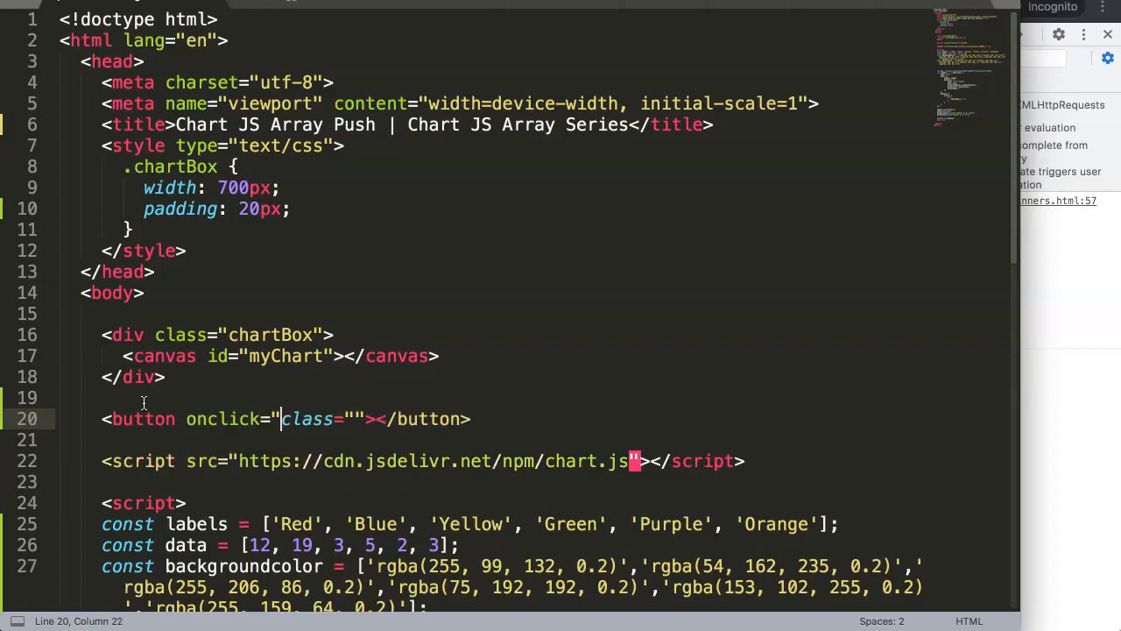
text(pu")
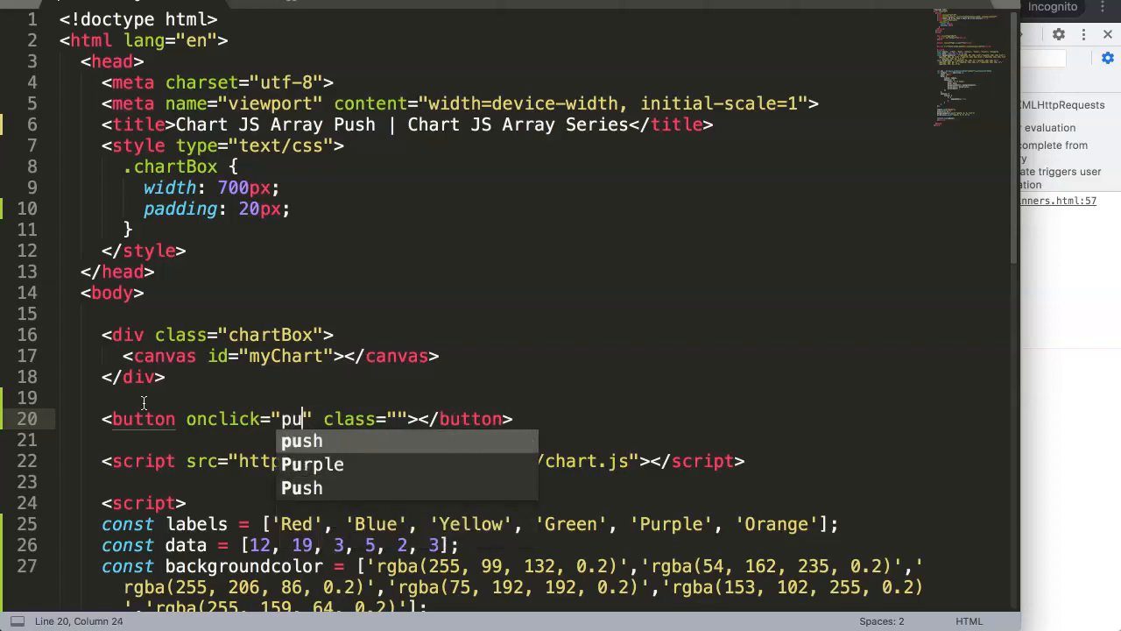
text(shva)
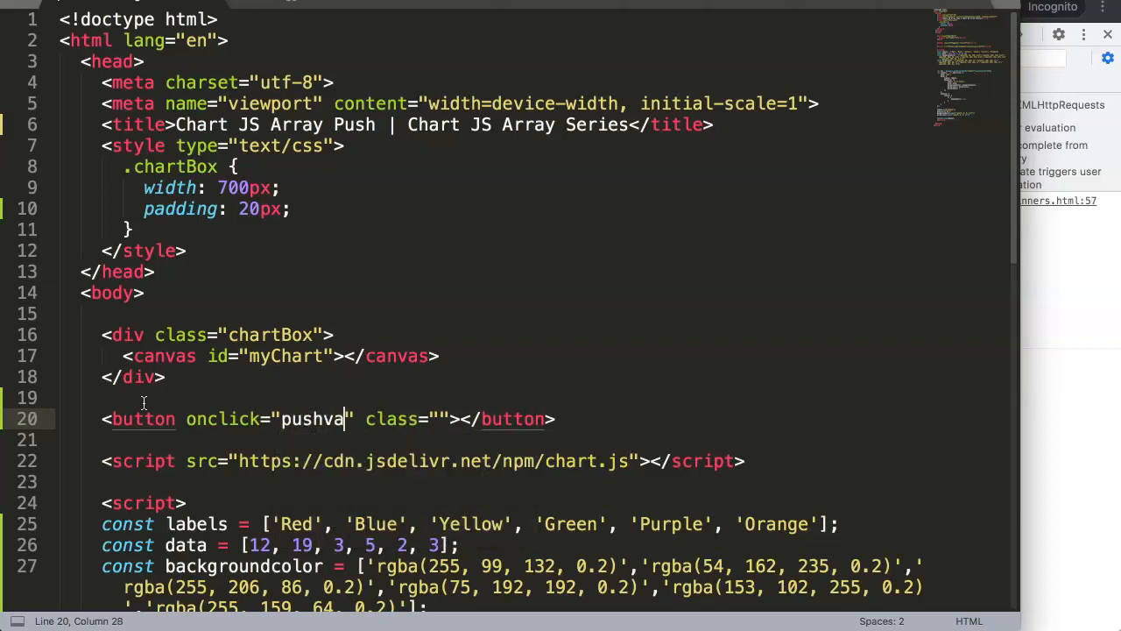
text(lue)
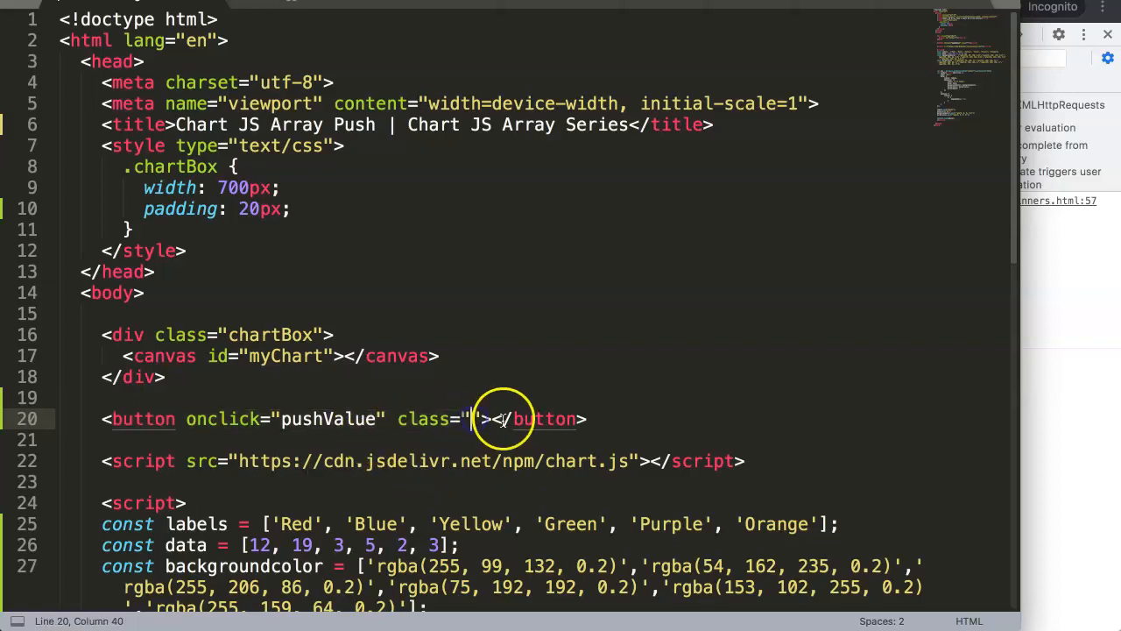
text(Push)
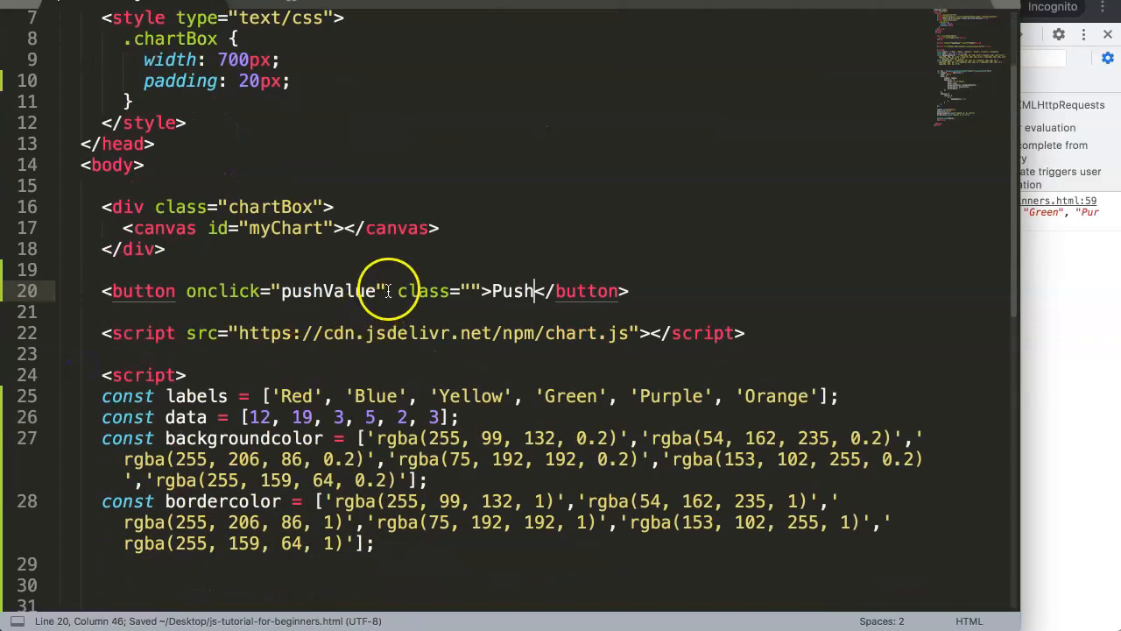
scroll(down, 3)
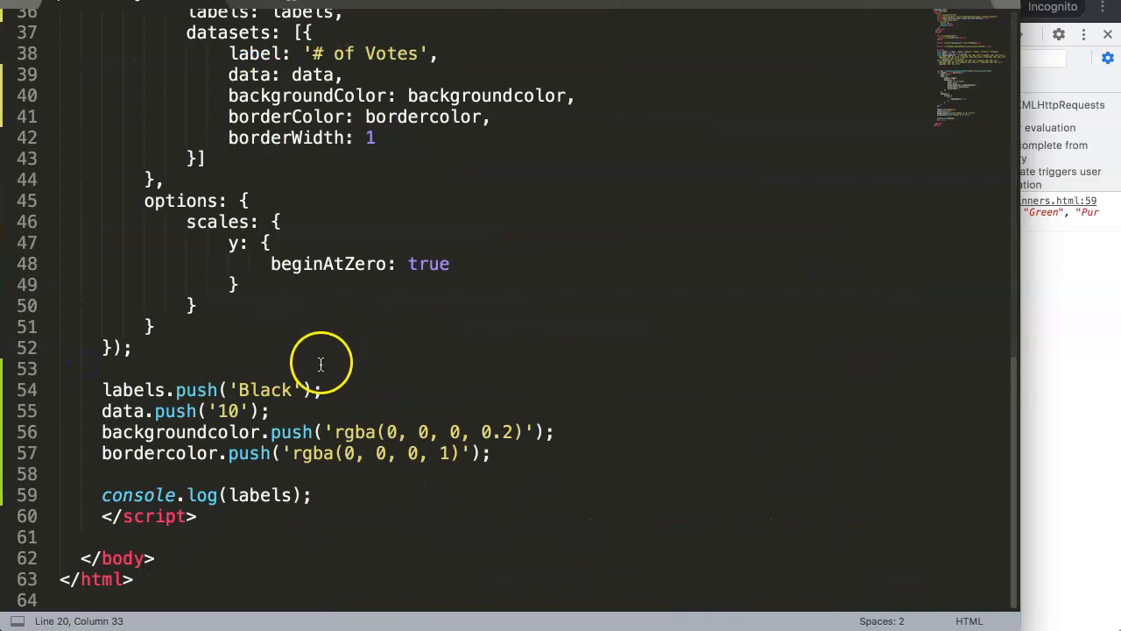
Wrap the push lines in function pushValue(){ } and add myChart.update(); inside it
text(function)
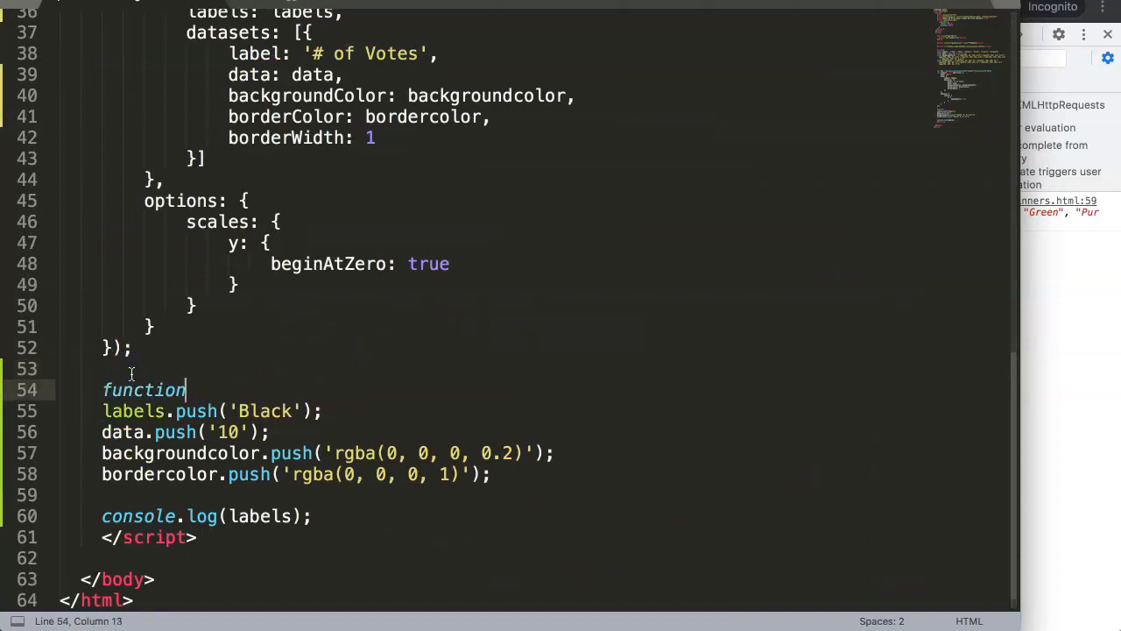
text(pushValue)
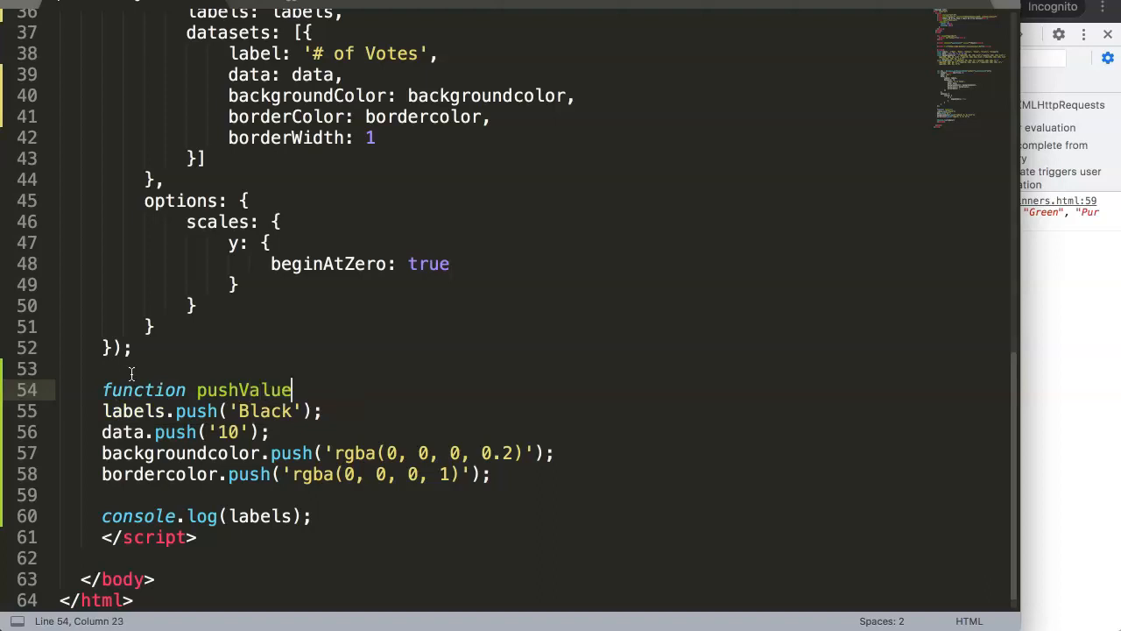
text((){)
text(})
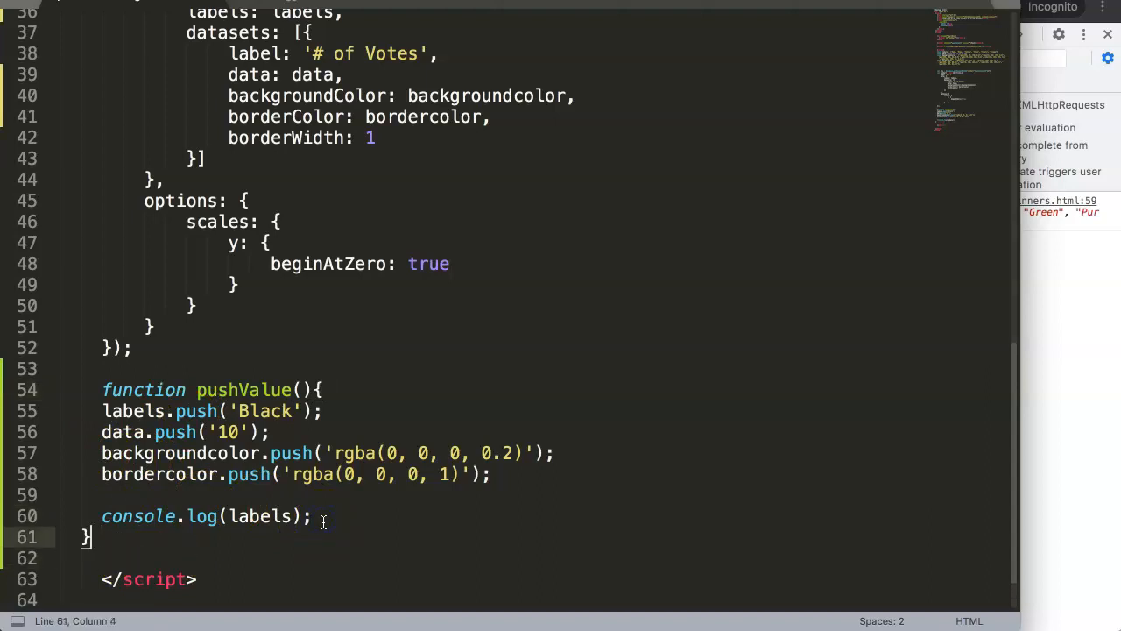
key(enter)
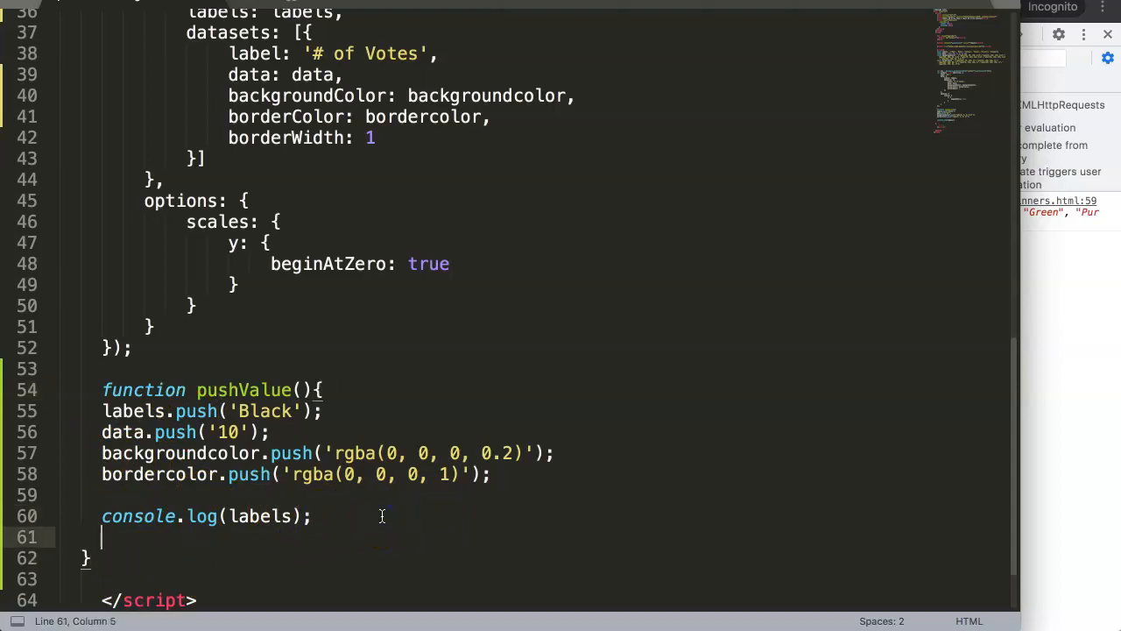
text(u)
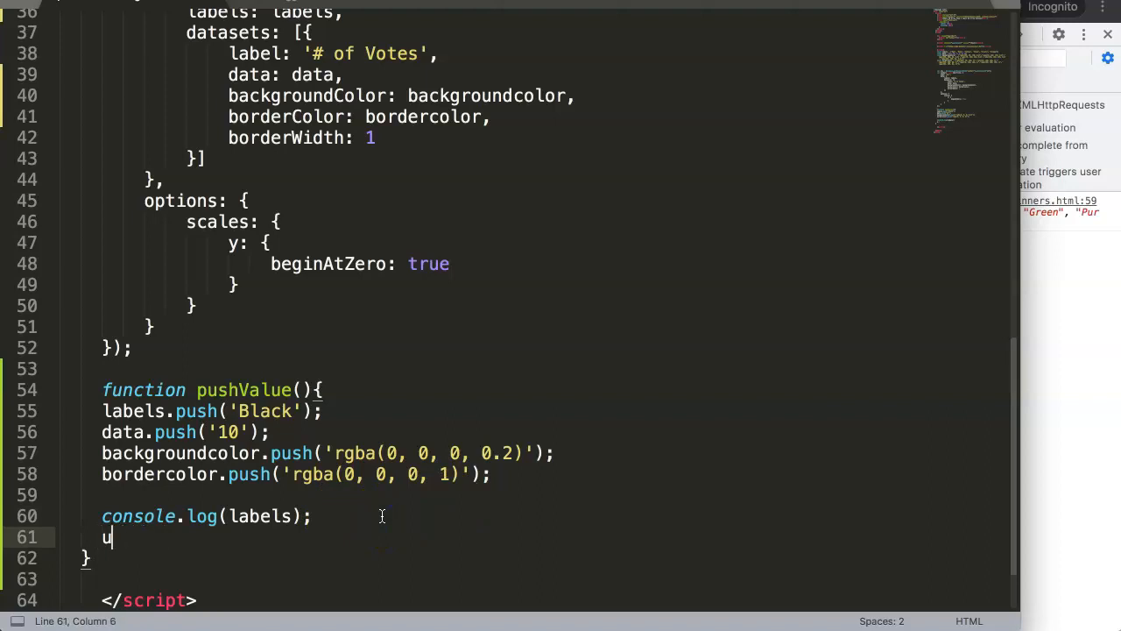
text(myChart.)
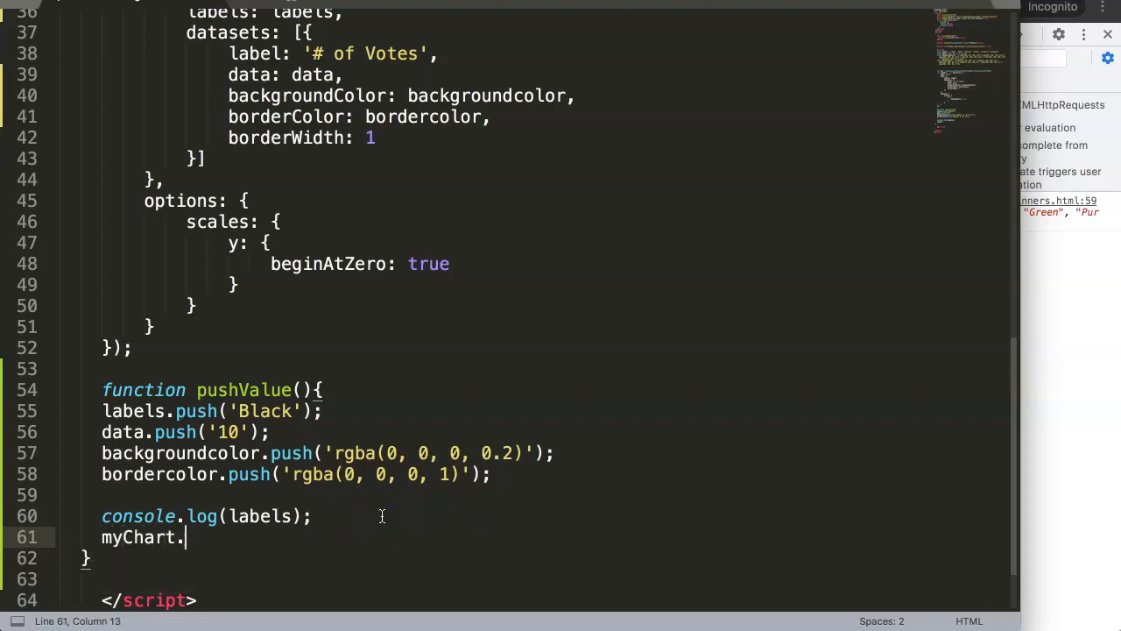
text(update();)
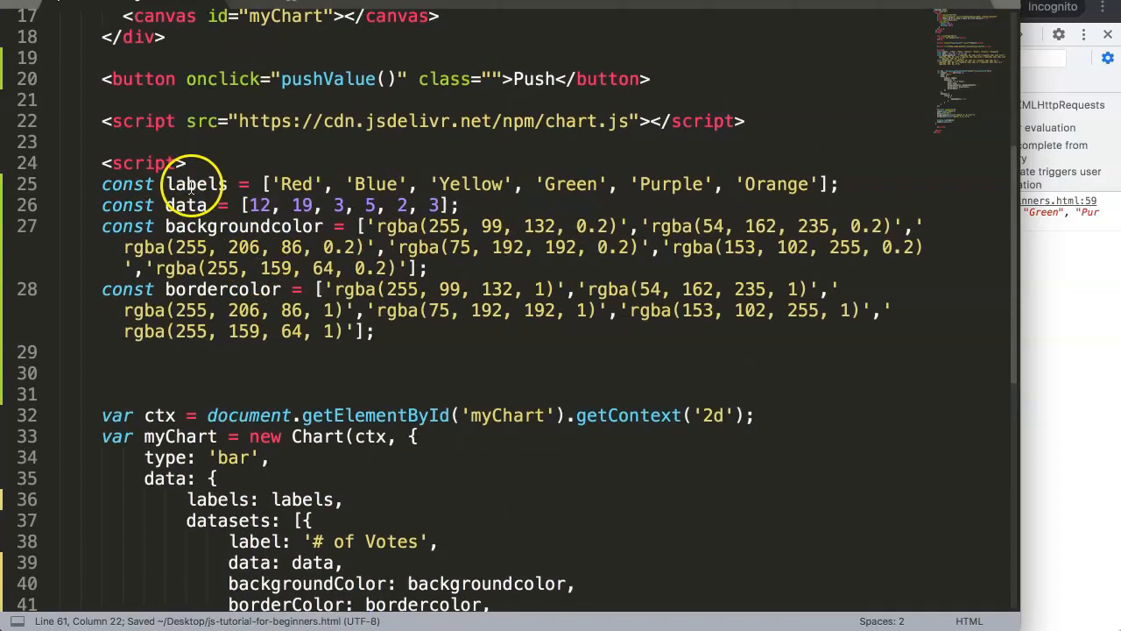
scroll(down, 3)
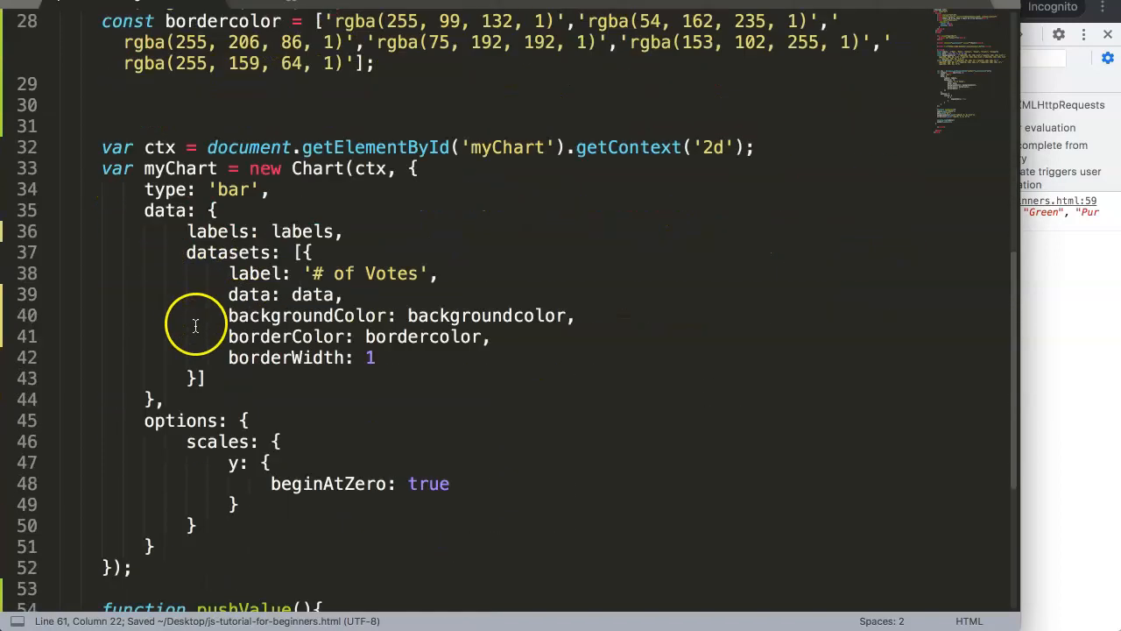
scroll(down, 3)
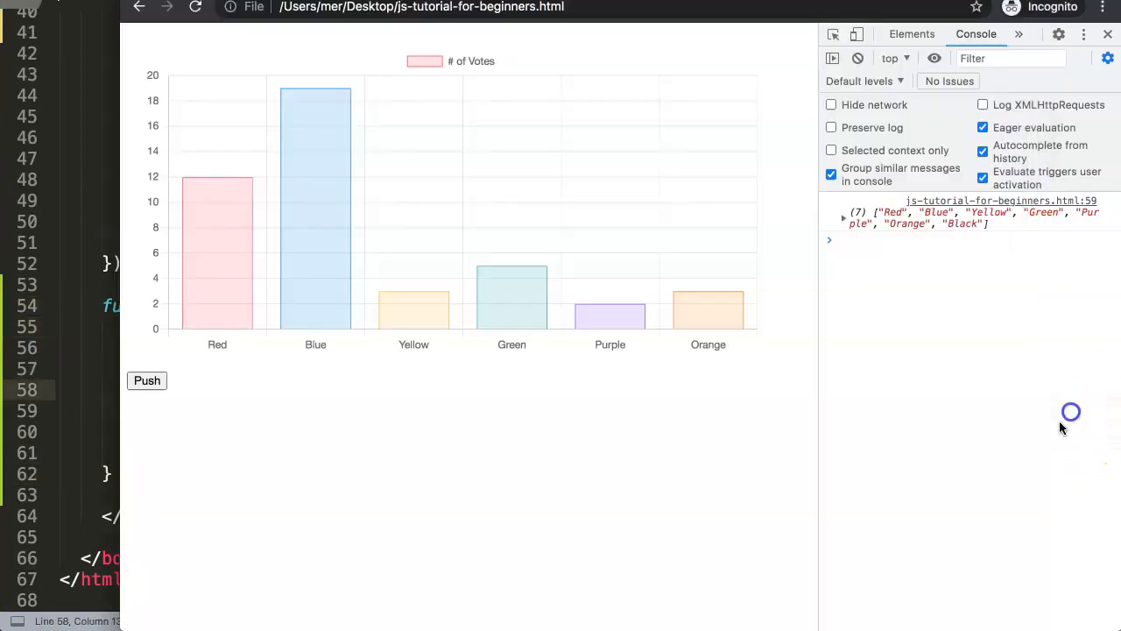
Click Push to add the Black bar, then indent the pushValue function body
click(147, 380)
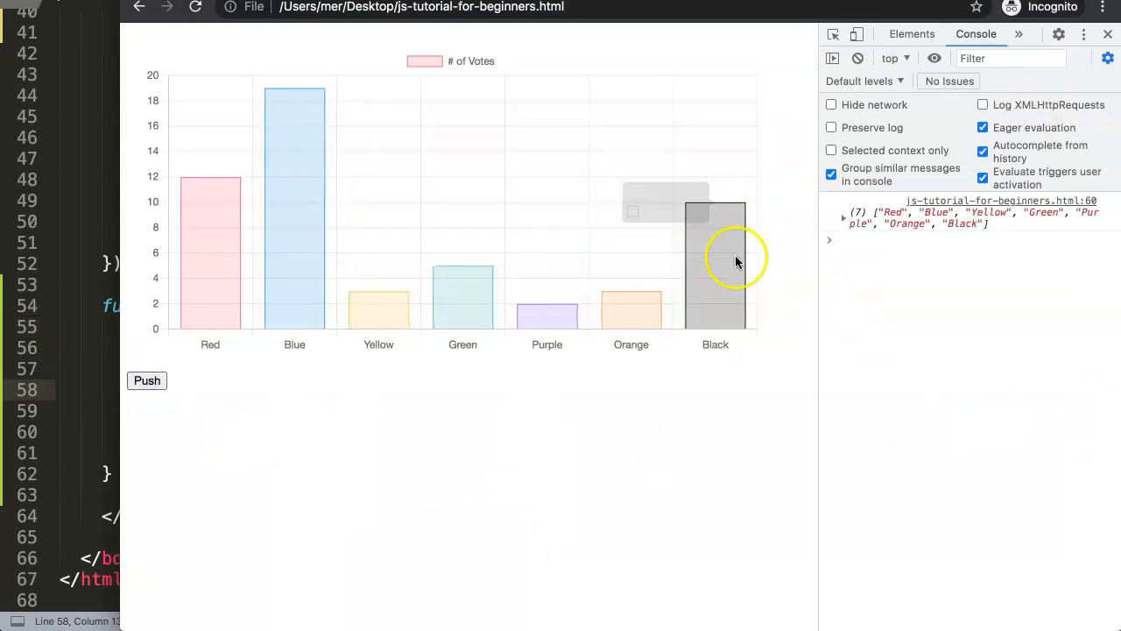
click(146, 380)
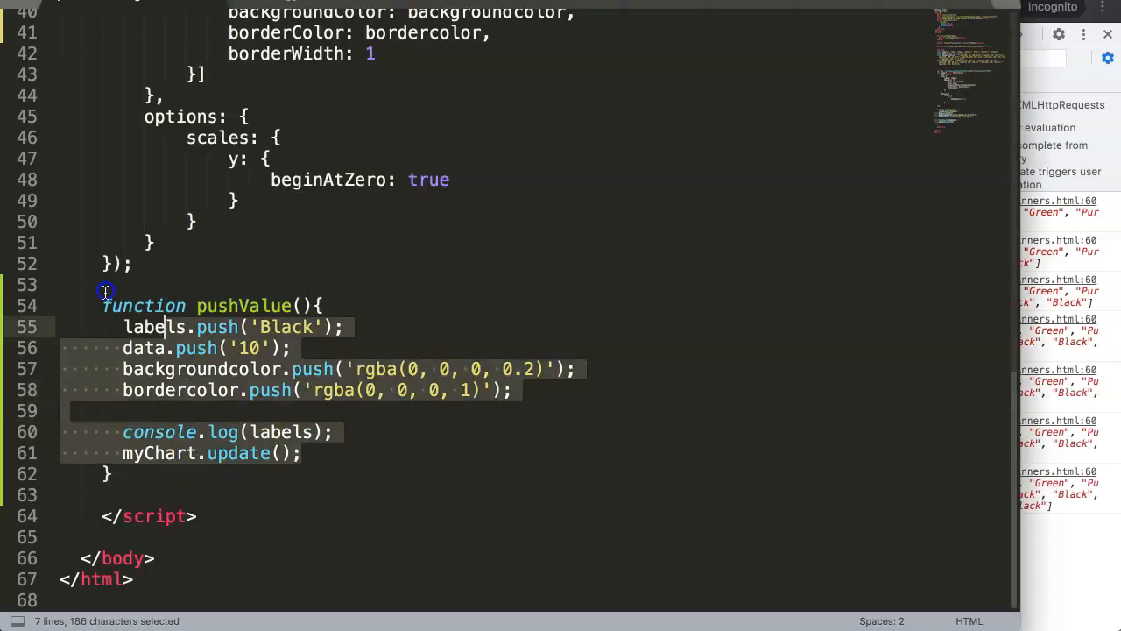
click(372, 432)
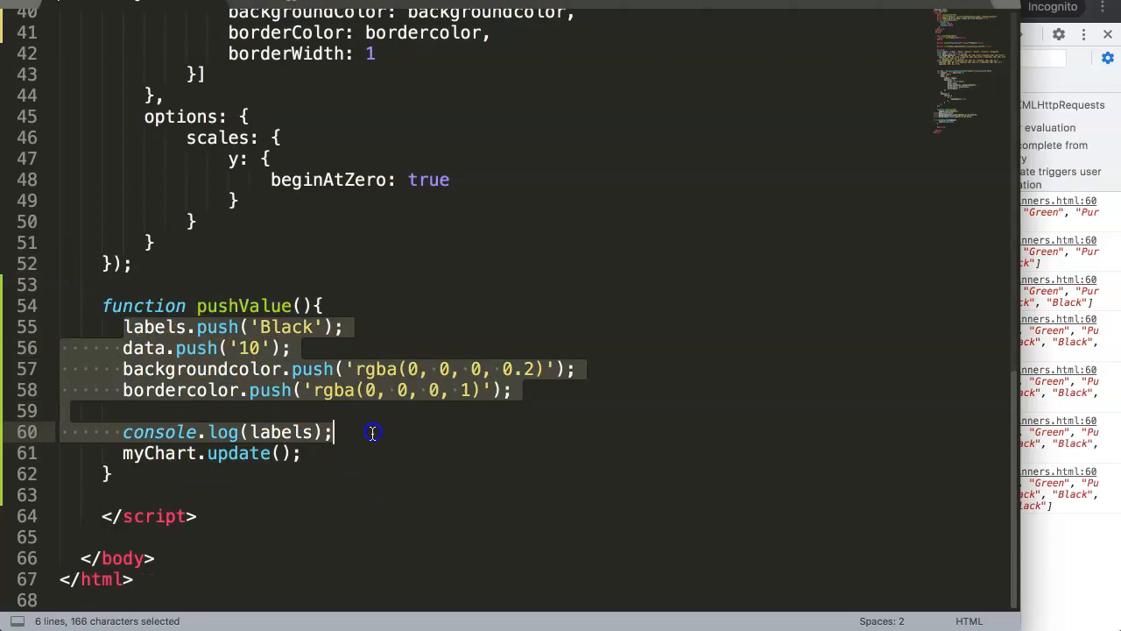
click(337, 390)
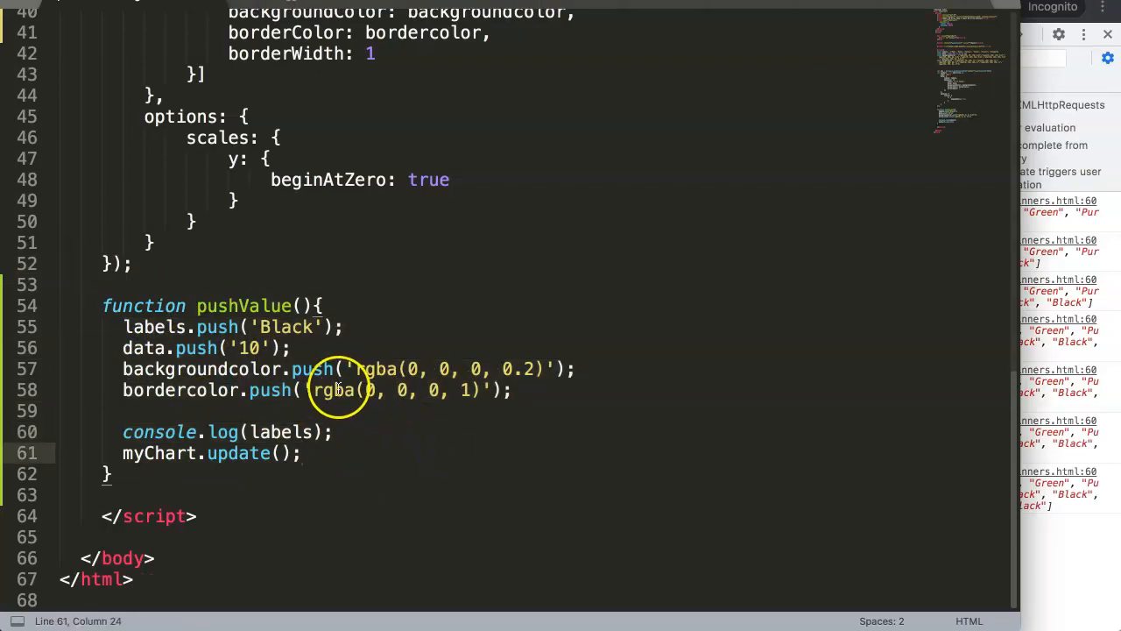
scroll(up, 3)
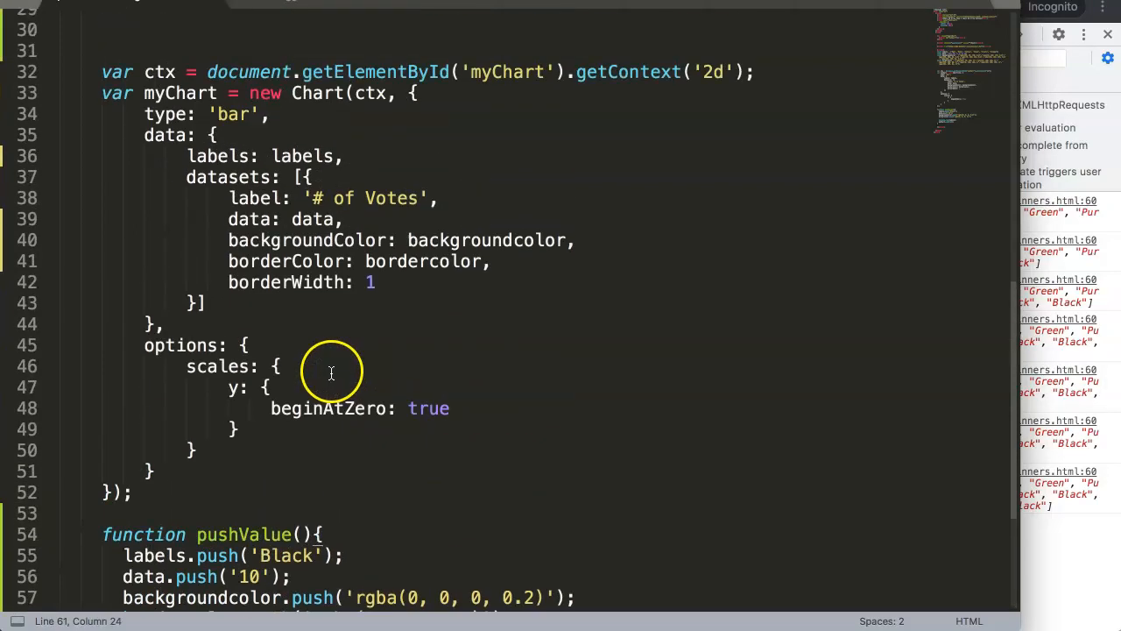